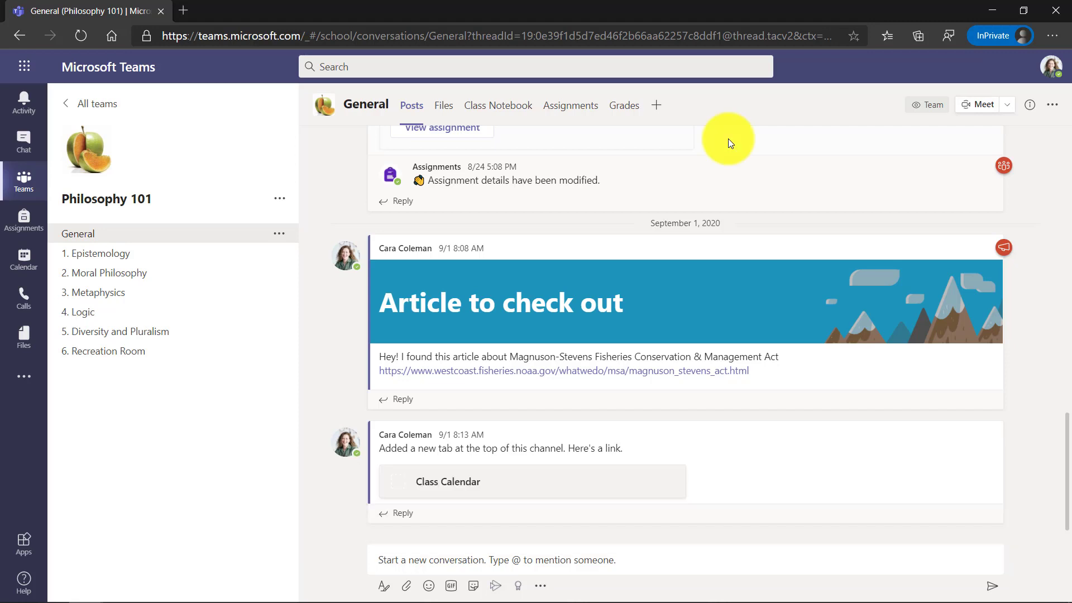
mouse_move(762, 113)
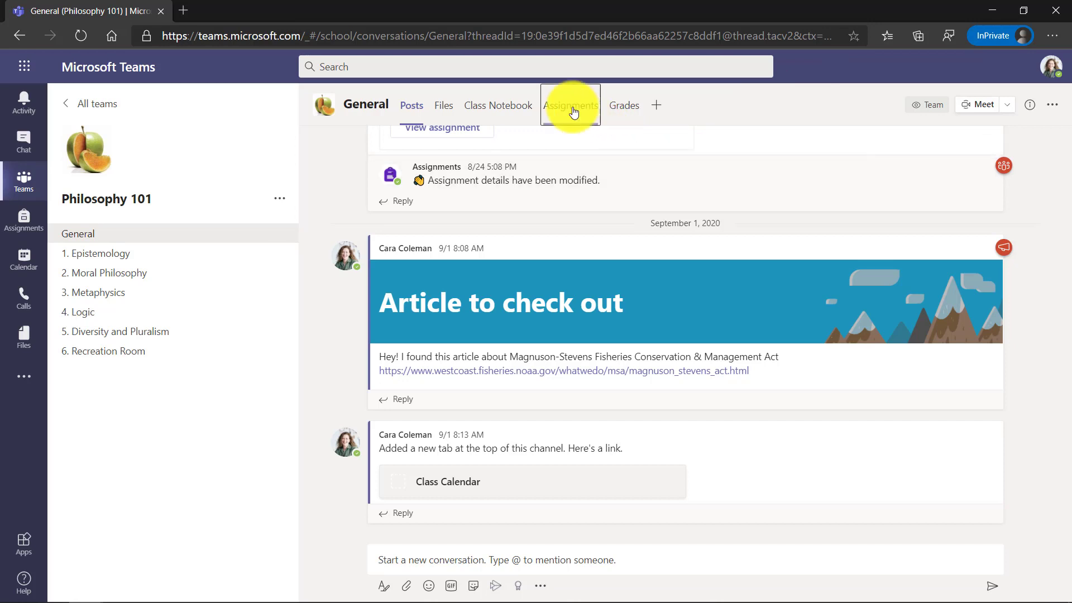
Step: From the Philosophy 101 Assignments tab, create a new Quiz assignment to show the Forms picker
left_click(570, 105)
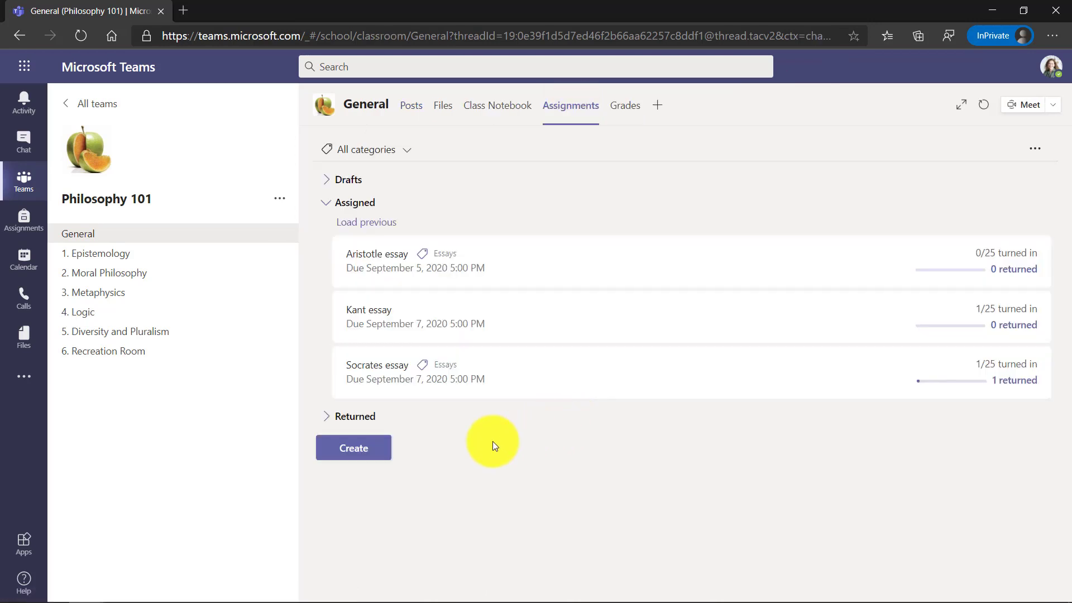
left_click(353, 447)
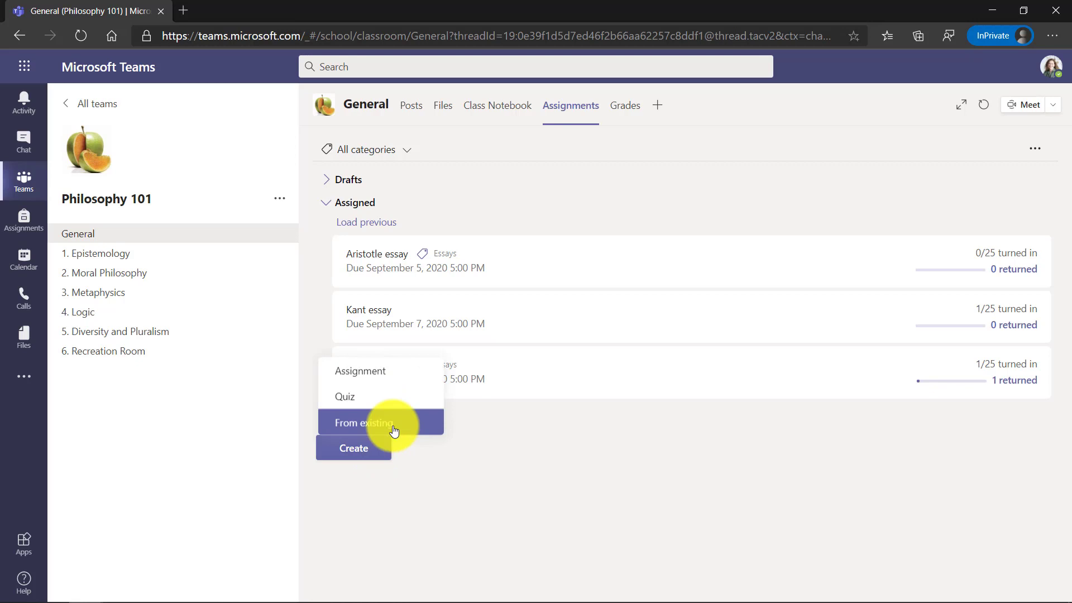
left_click(364, 422)
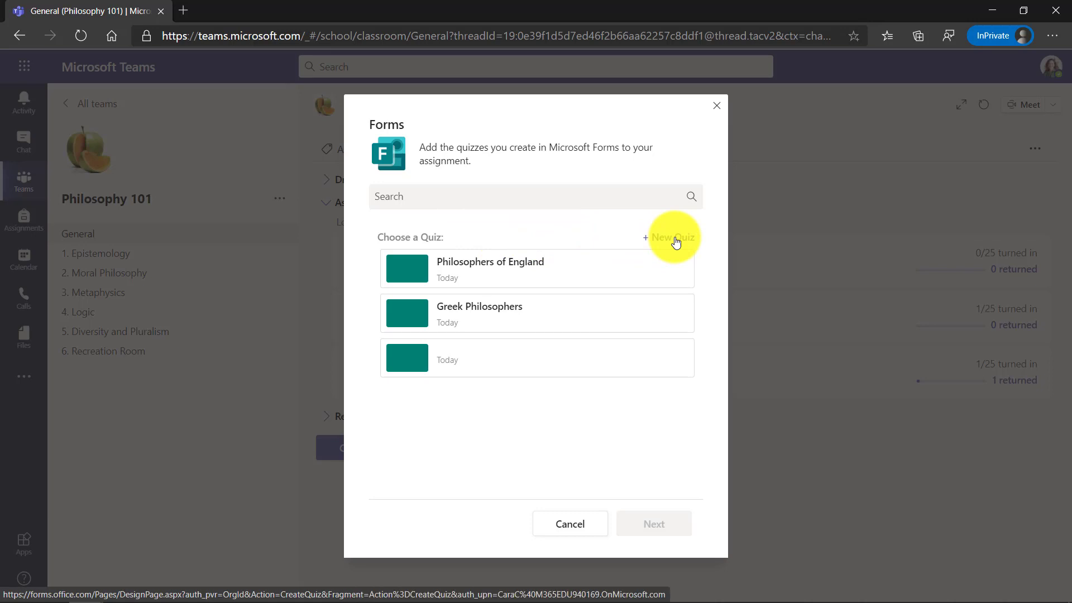
Step: Make a new Forms quiz titled 'Philosophy 101 Quiz' with a description about the recent philosophers studied
left_click(672, 236)
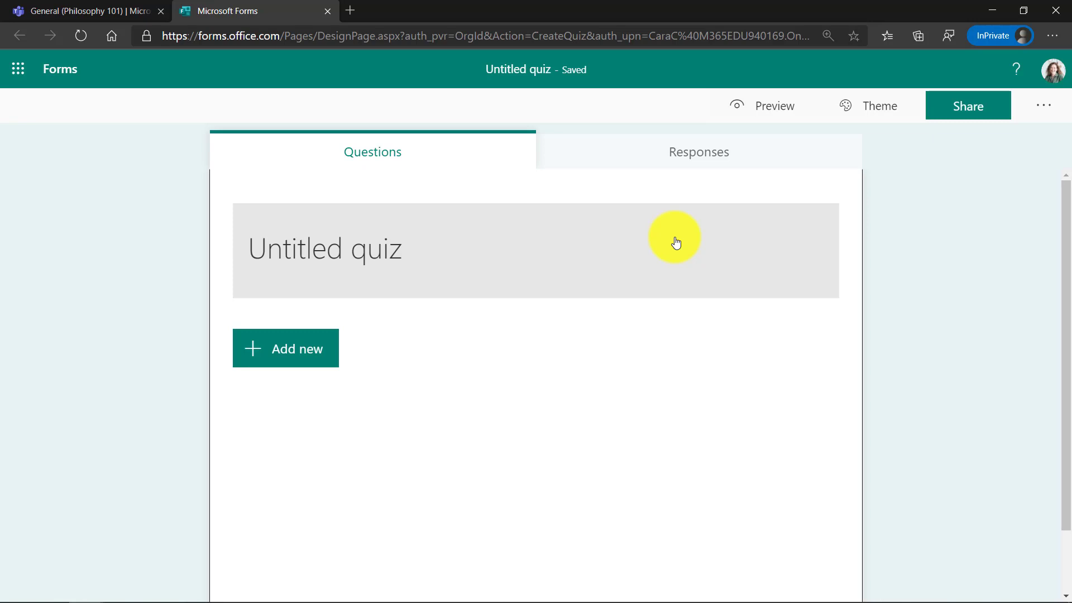
type("Philosophy 101 Quiz")
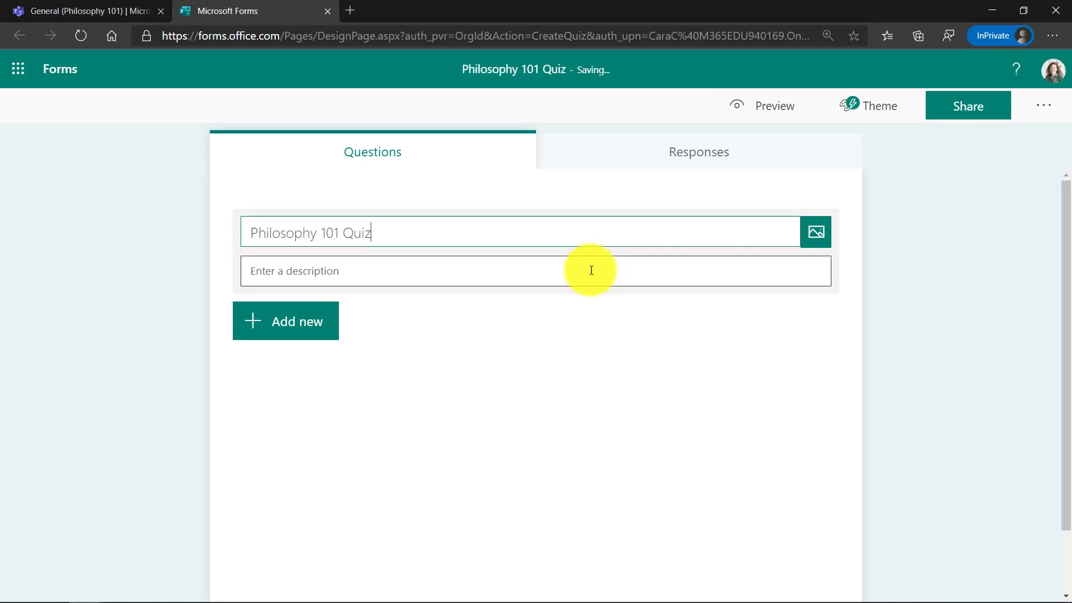
type("This is a quiz on our recent set of philosophers we studies")
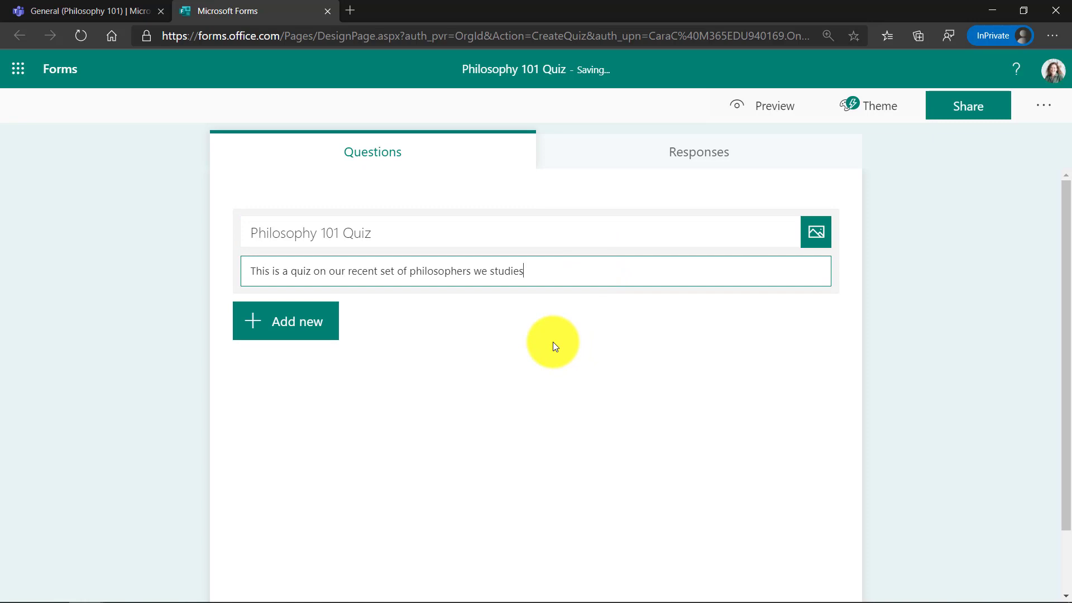
left_click(285, 320)
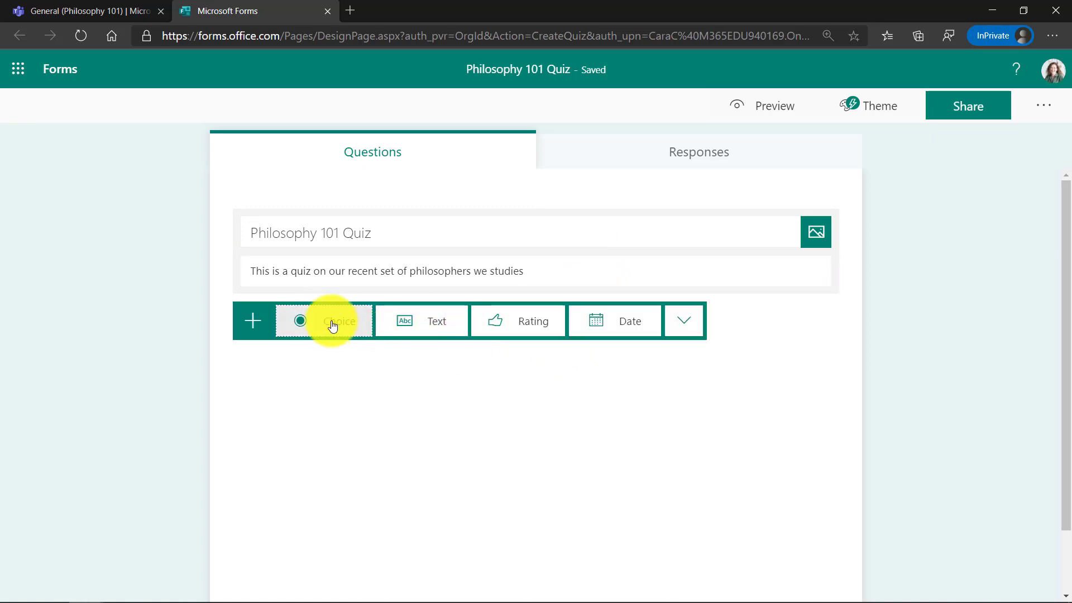
Step: Add a Choice question 'Who is this a picture of?' with a Bing image of a Socrates bust
left_click(335, 320)
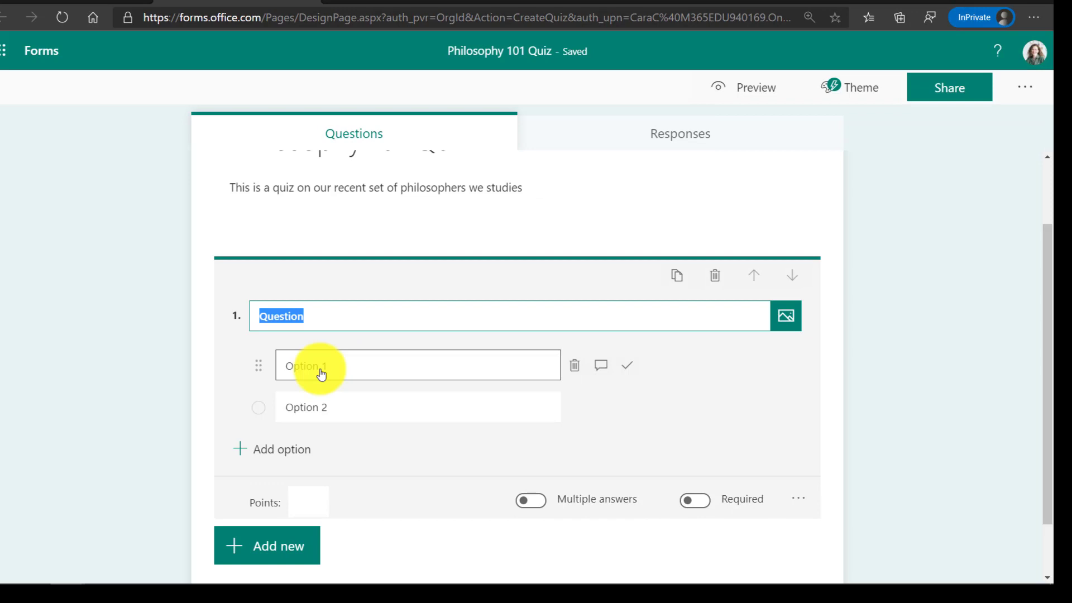
type("Who is this a picture of?")
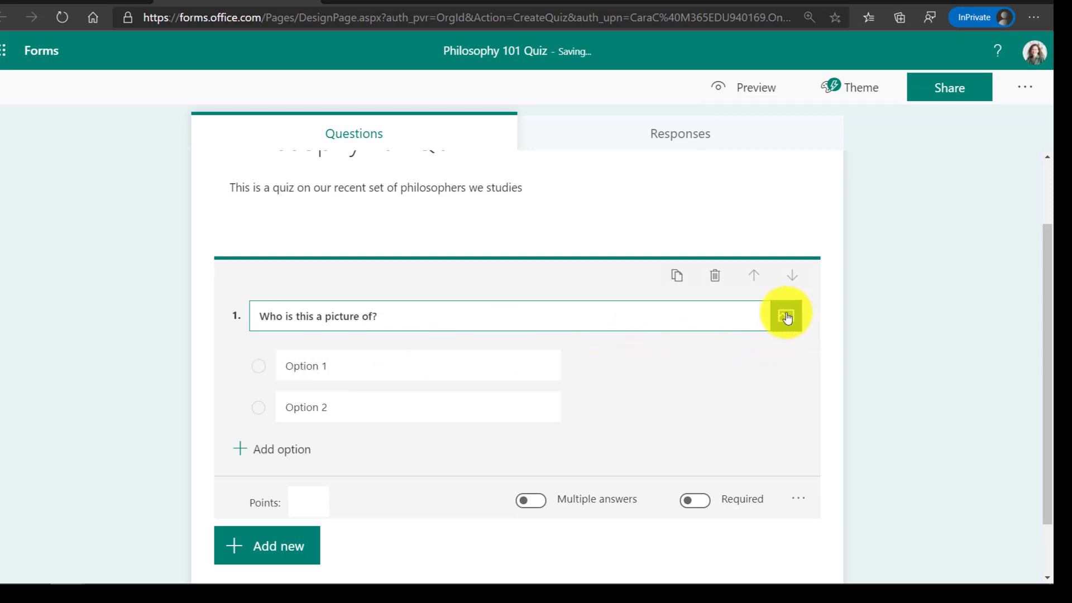
left_click(785, 316)
type("S")
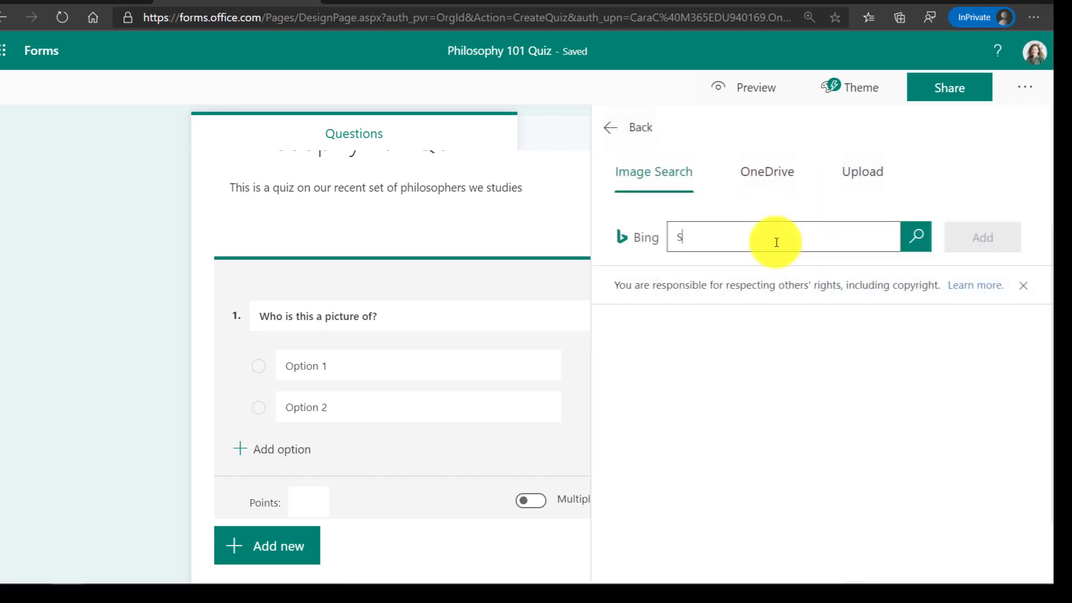
type("ocrates")
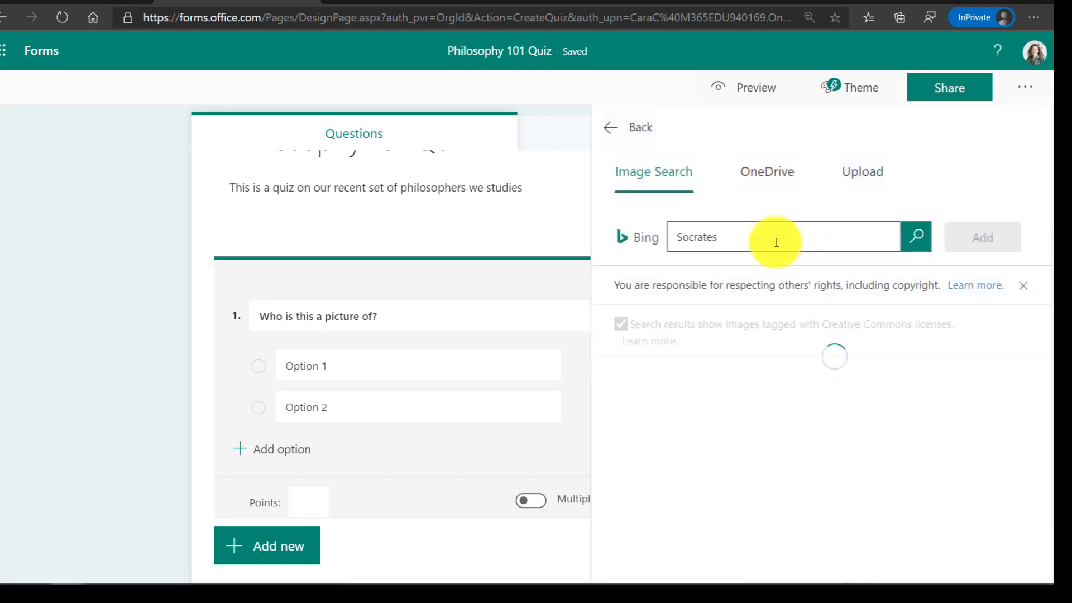
left_click(914, 237)
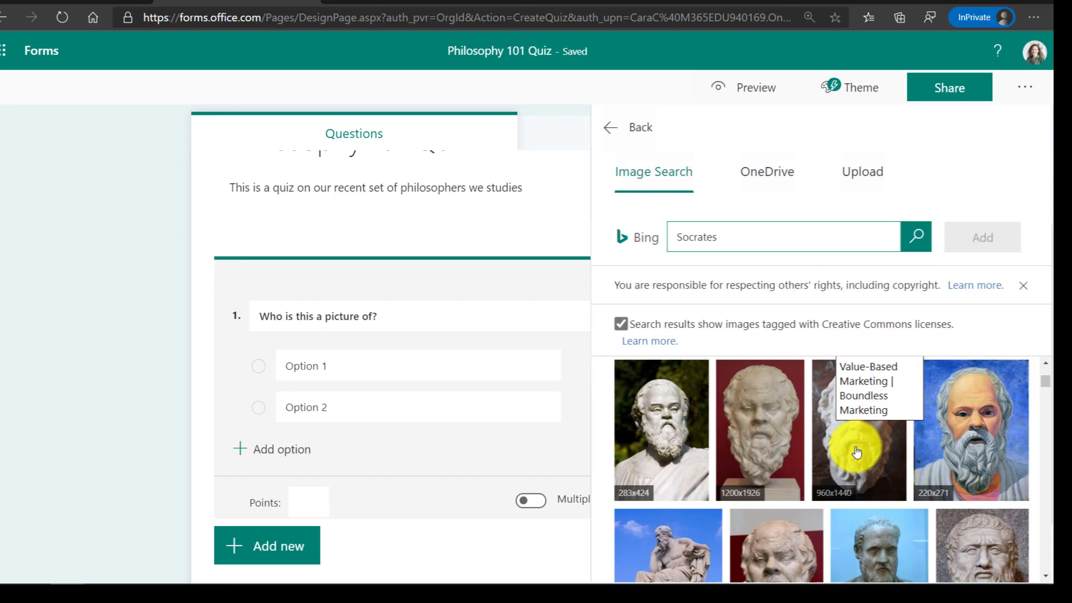
left_click(858, 429)
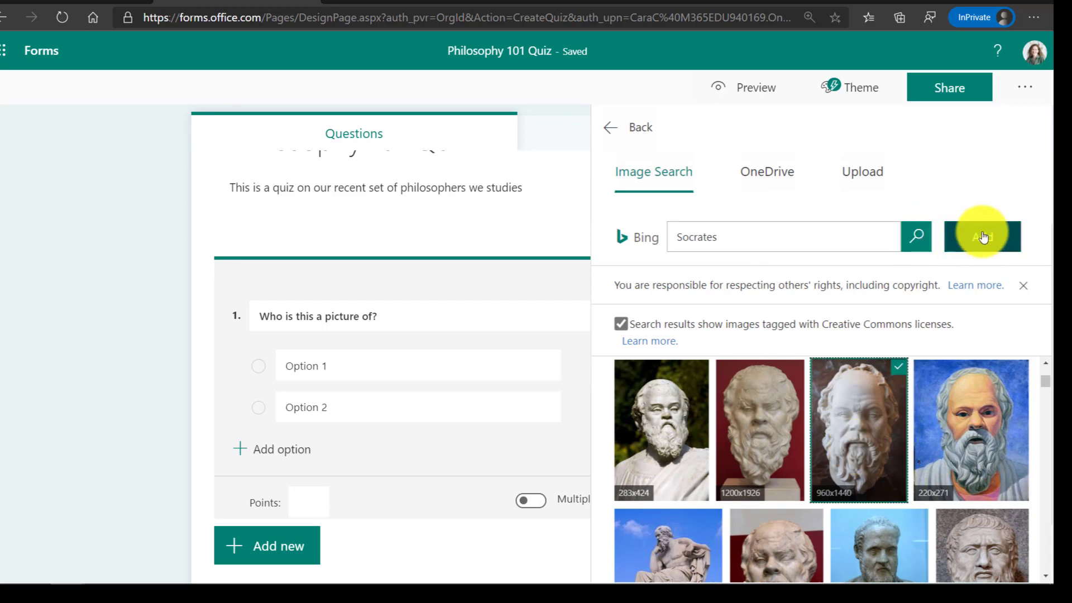
left_click(983, 236)
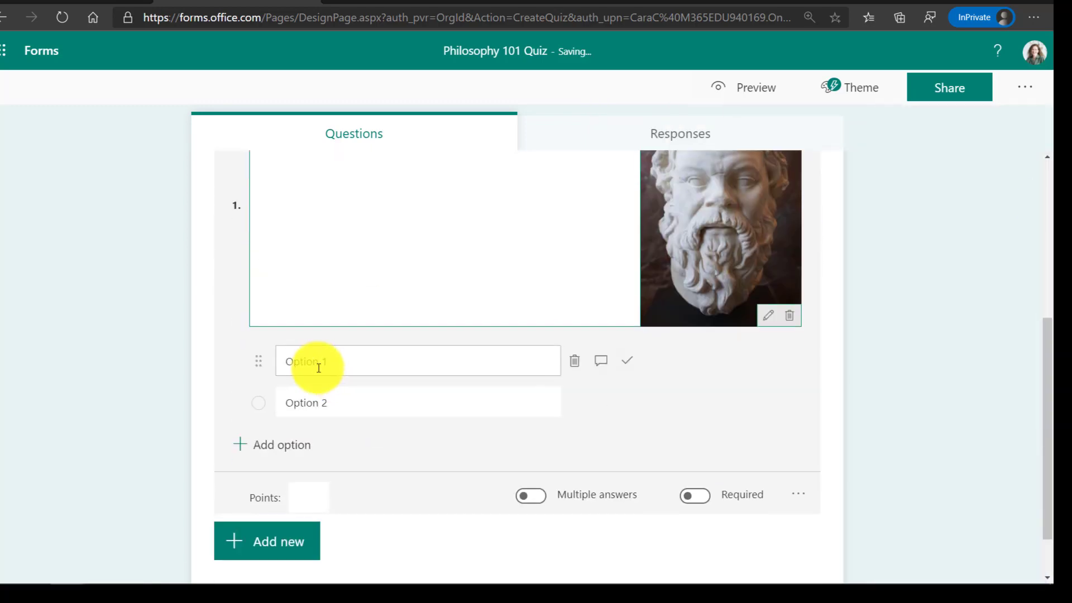
Step: Give it options Socrates, Plato and Aristotle with Socrates correct, worth 5 points and required
type("Socrates")
left_click(418, 403)
type("Plato")
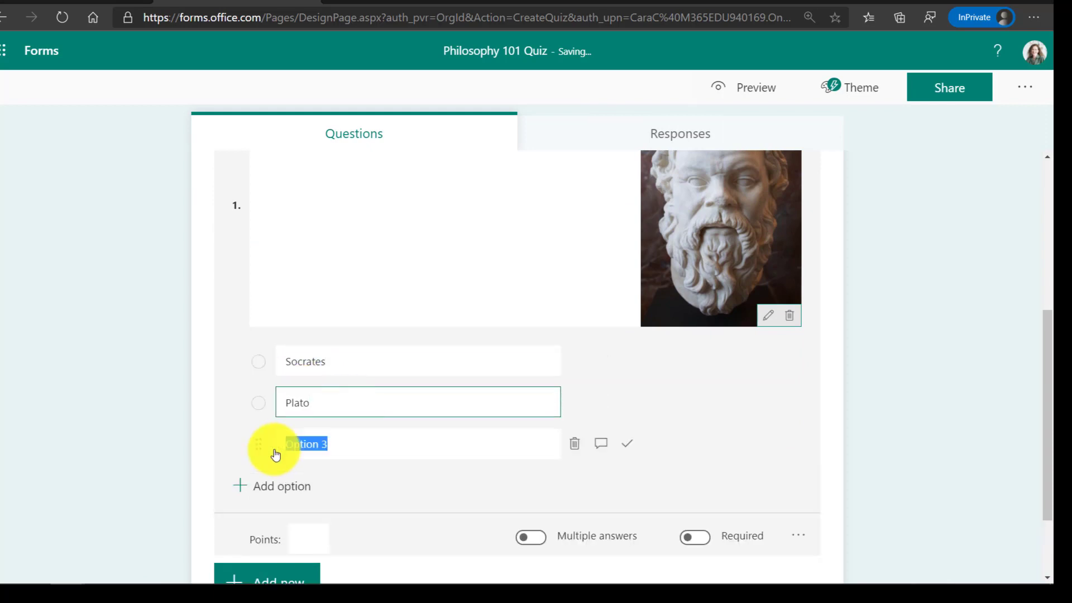
type("Aristotle")
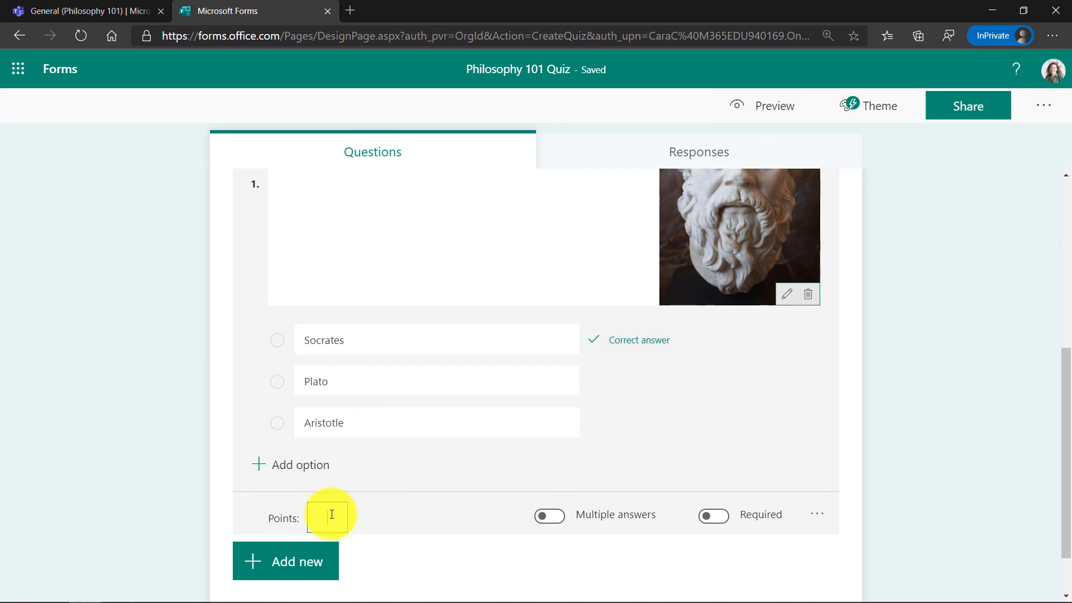
type("5")
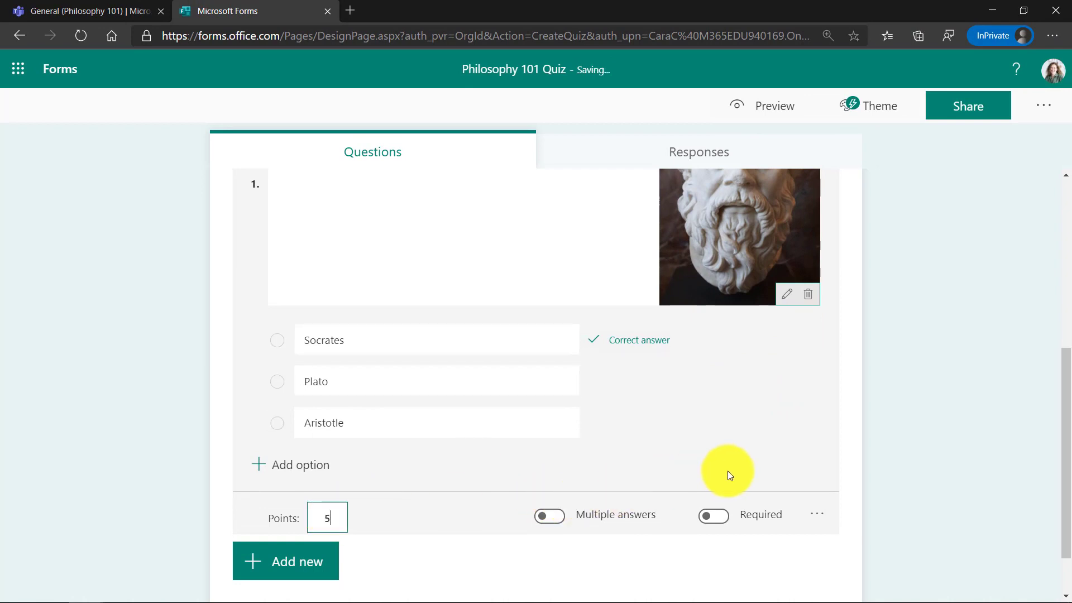
left_click(713, 515)
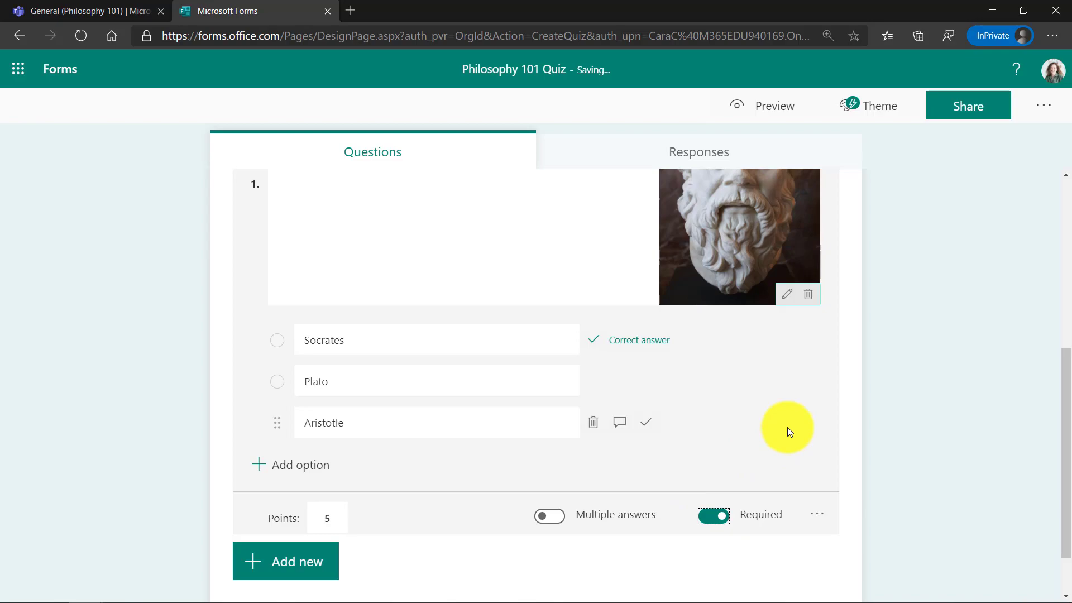
scroll("down", 3)
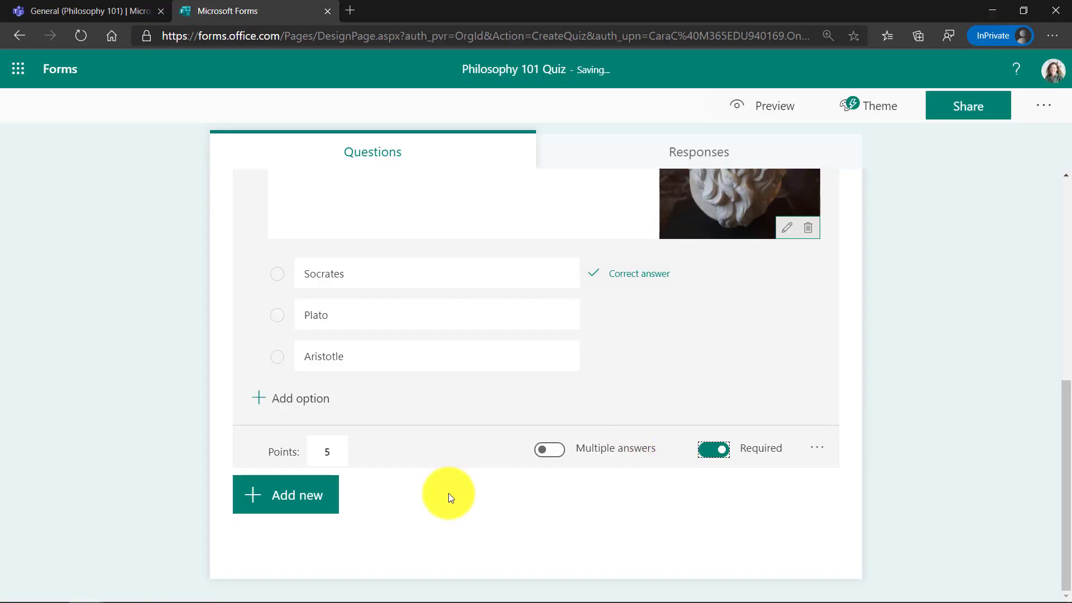
Step: Add a 5-point Choice question on the 'Education begins the gentleman' quote with John Locke correct over Hume and Bacon
left_click(285, 494)
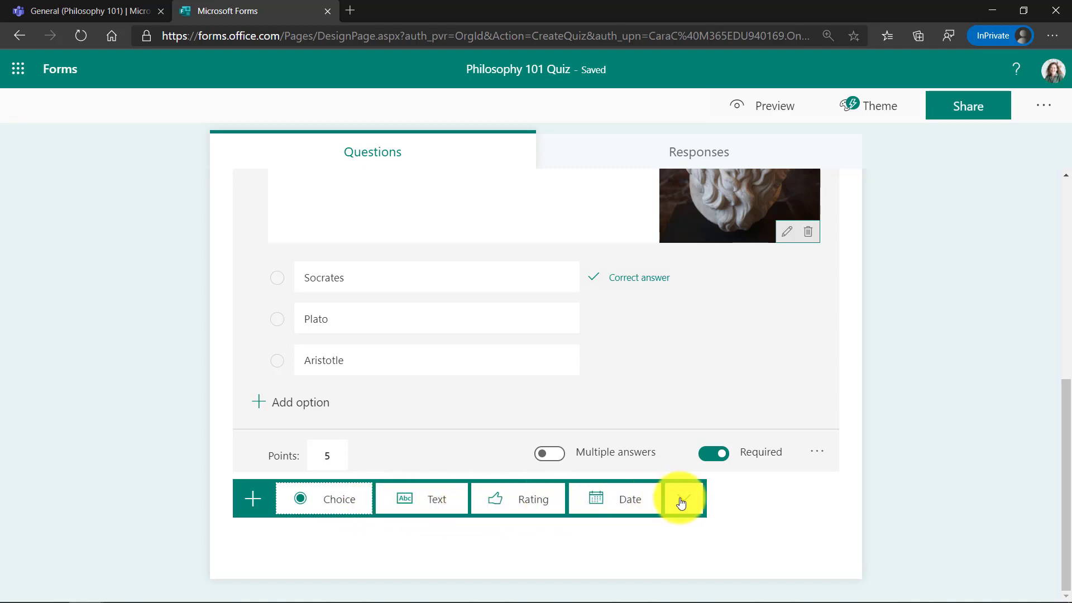
left_click(680, 498)
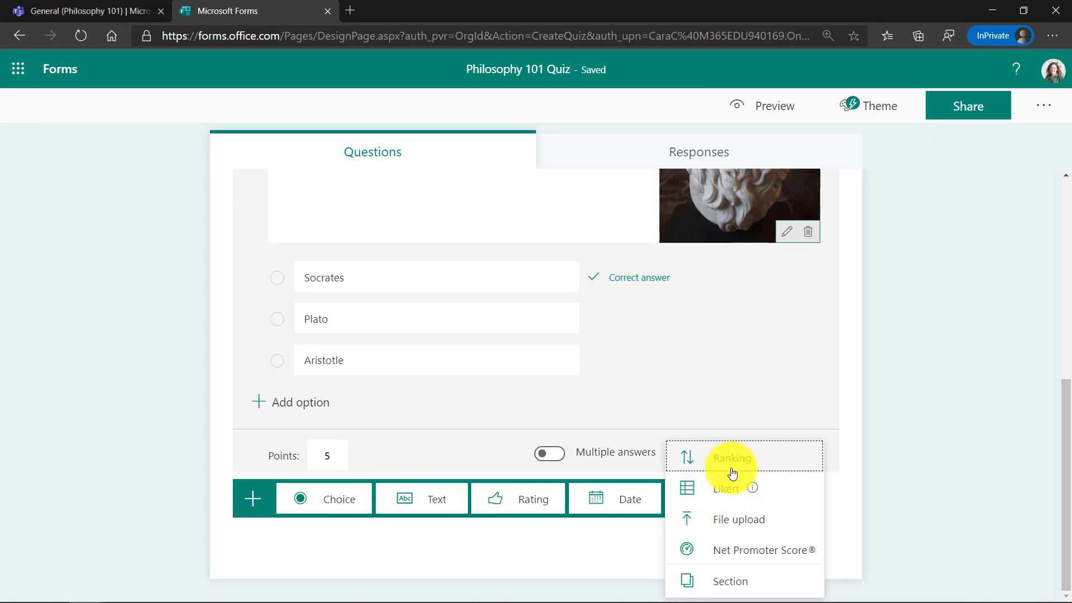
mouse_move(640, 448)
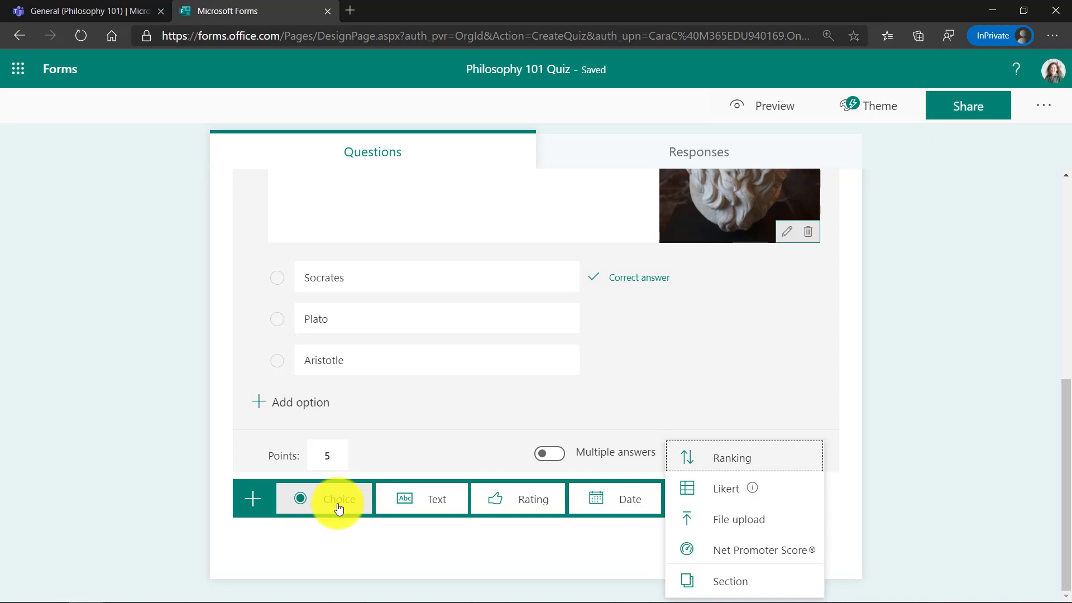
left_click(339, 498)
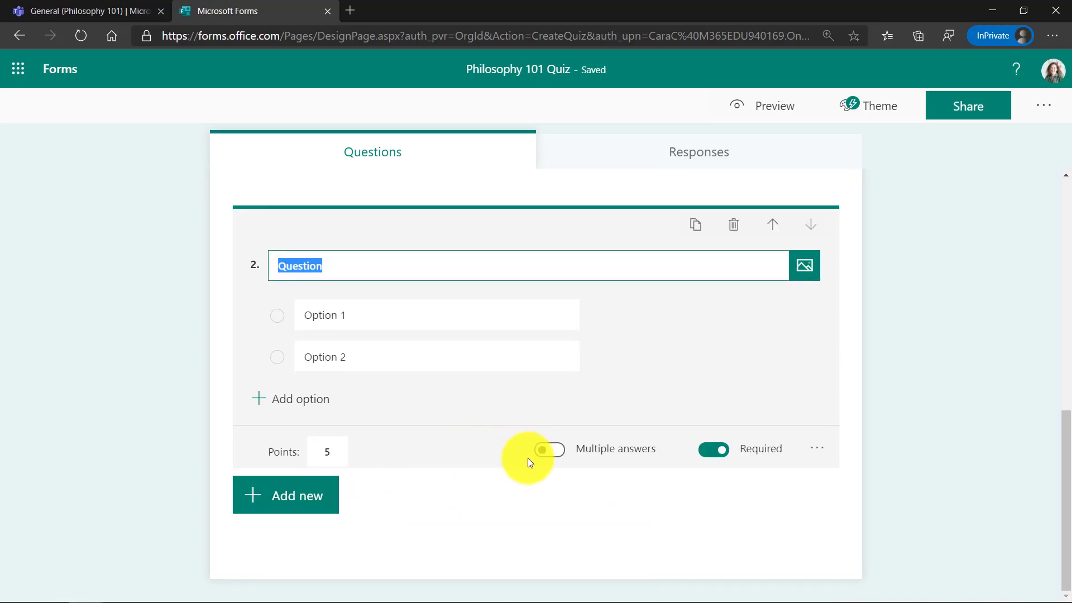
type("Who said \"Education begins the gentleman, but reading, good company and reflection must finish him.\"")
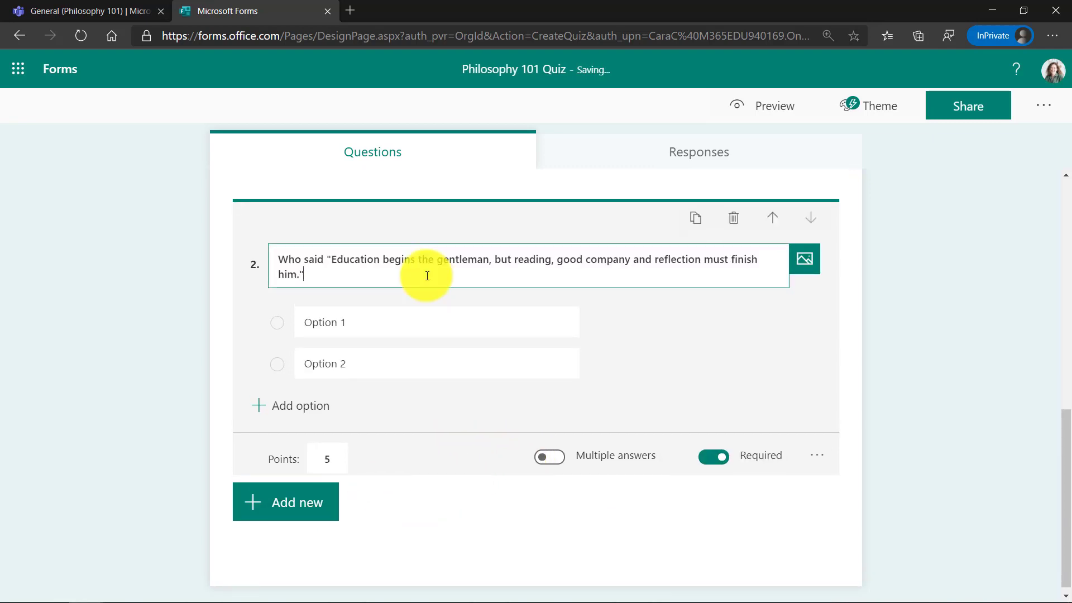
left_click(374, 321)
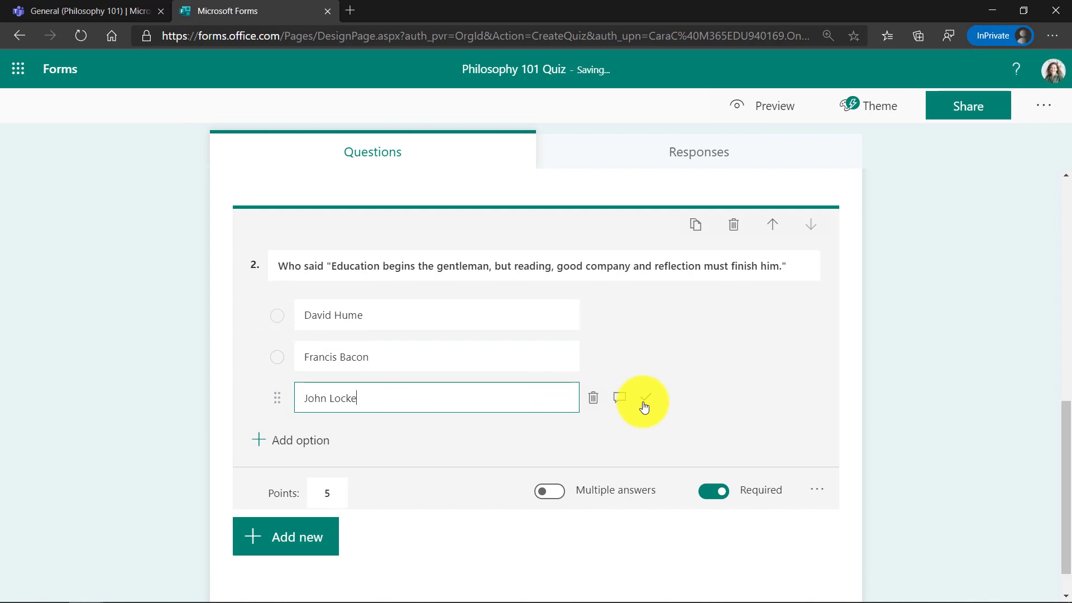
left_click(644, 397)
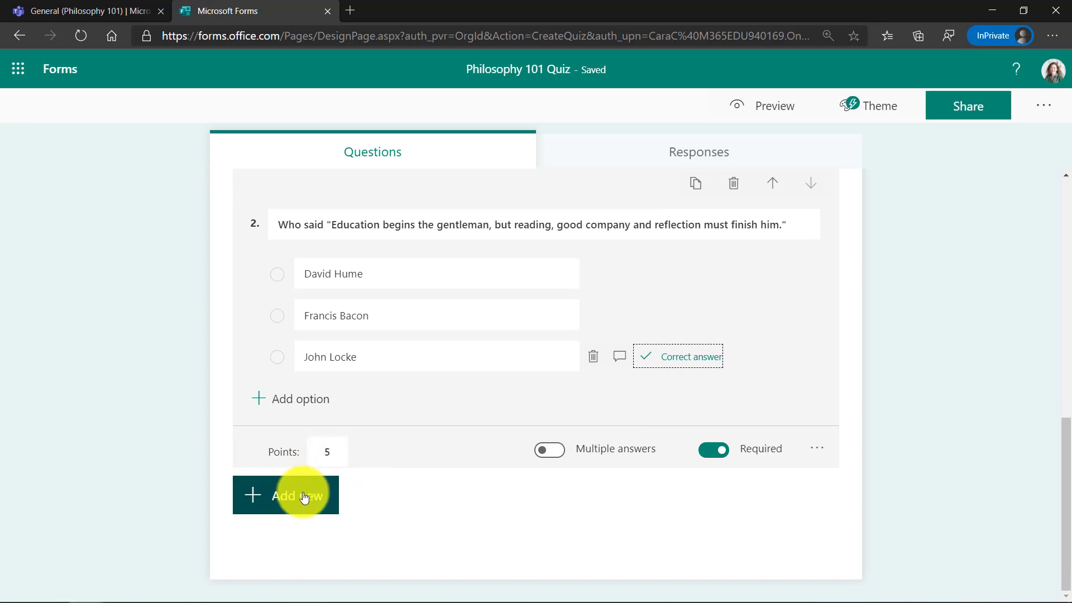
Step: Add a Text question asking to describe the philosophical underpinnings of Bill and Ted's Excellent Adventure
left_click(285, 494)
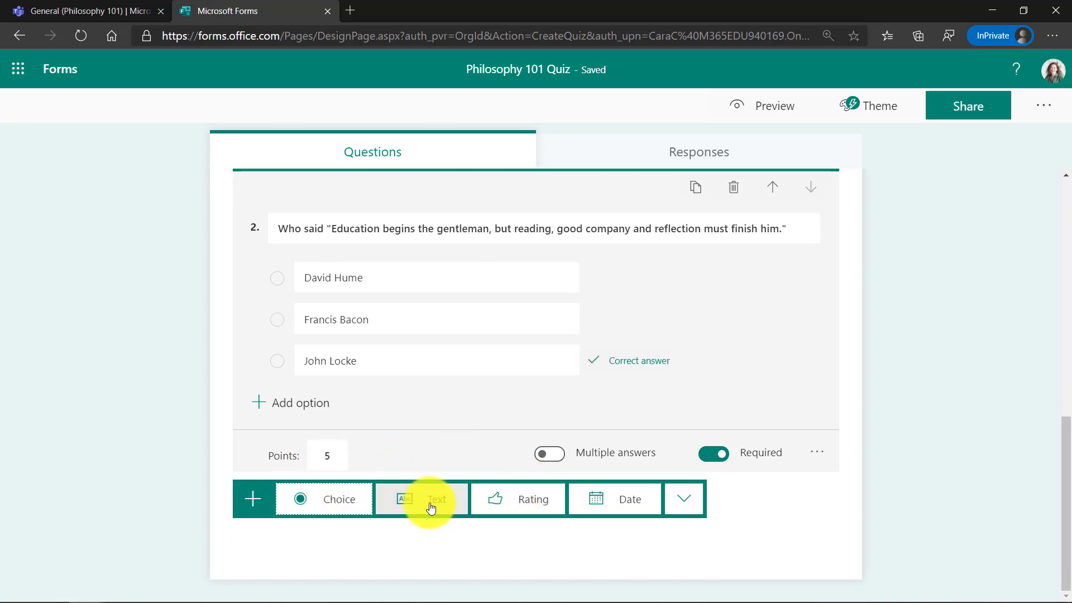
left_click(422, 499)
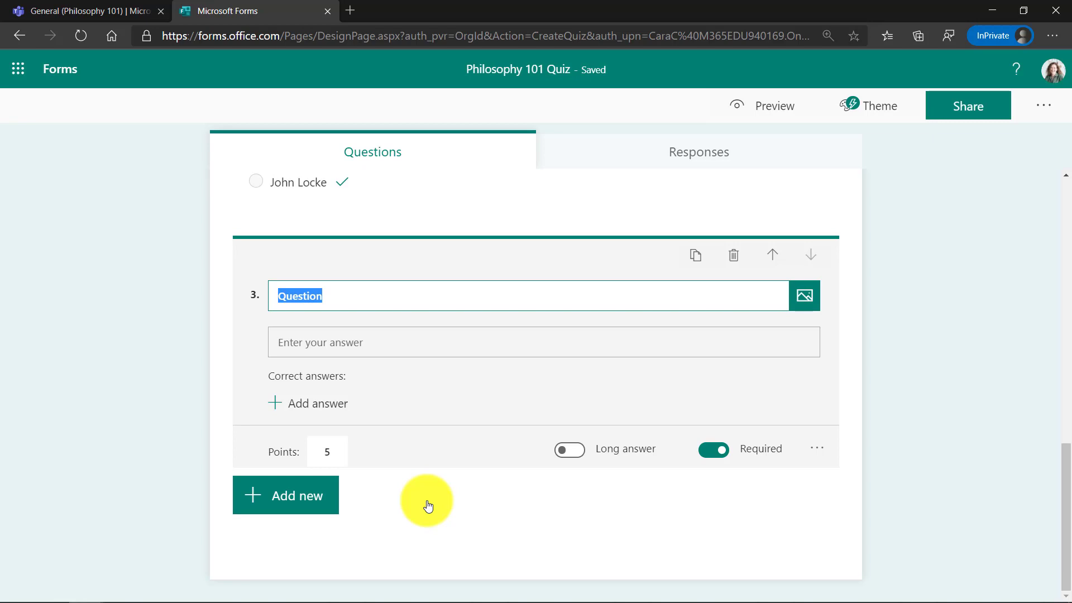
type("Describe the philosophical underpinnings of Bill and Ted's Excellent Adventure")
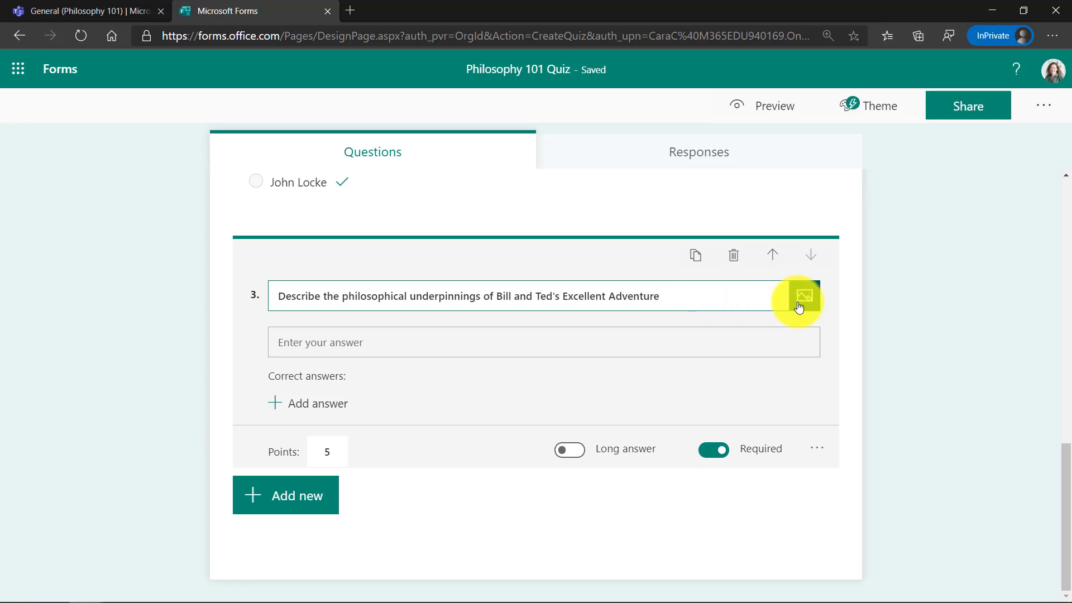
Step: Attach a Bing movie still of Bill and Ted's Excellent Adventure and set the question to 5 points
left_click(802, 300)
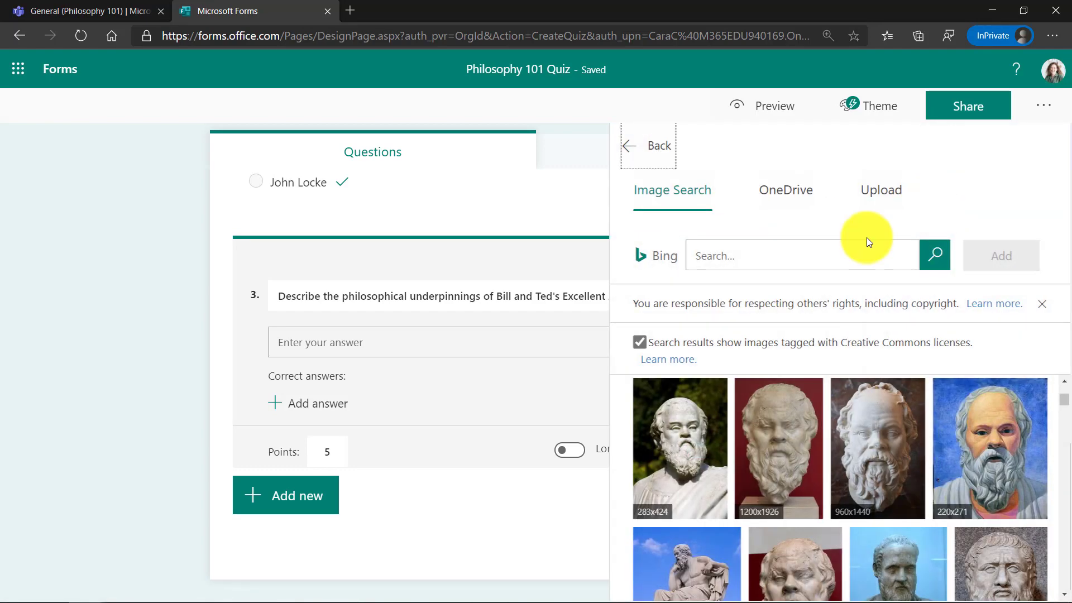
type("Bill and Ted's Excellent Adventure")
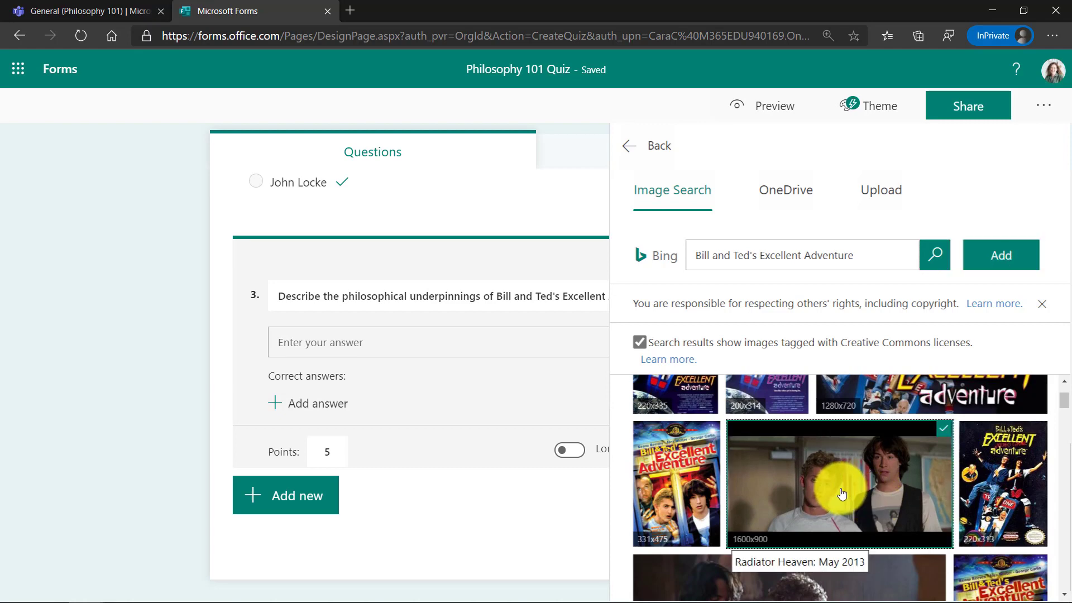
left_click(1001, 254)
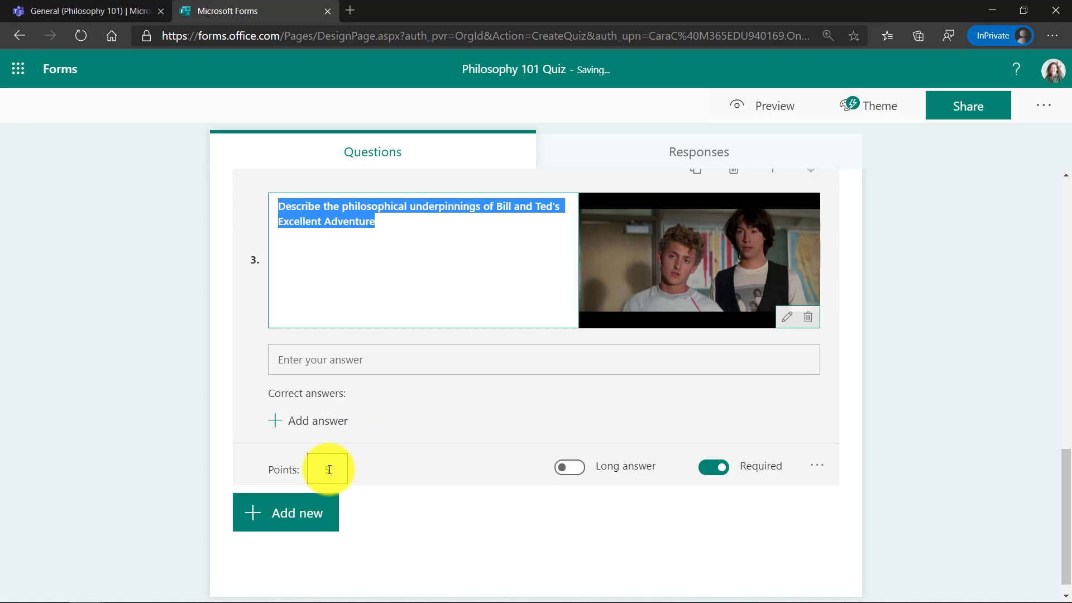
type("5")
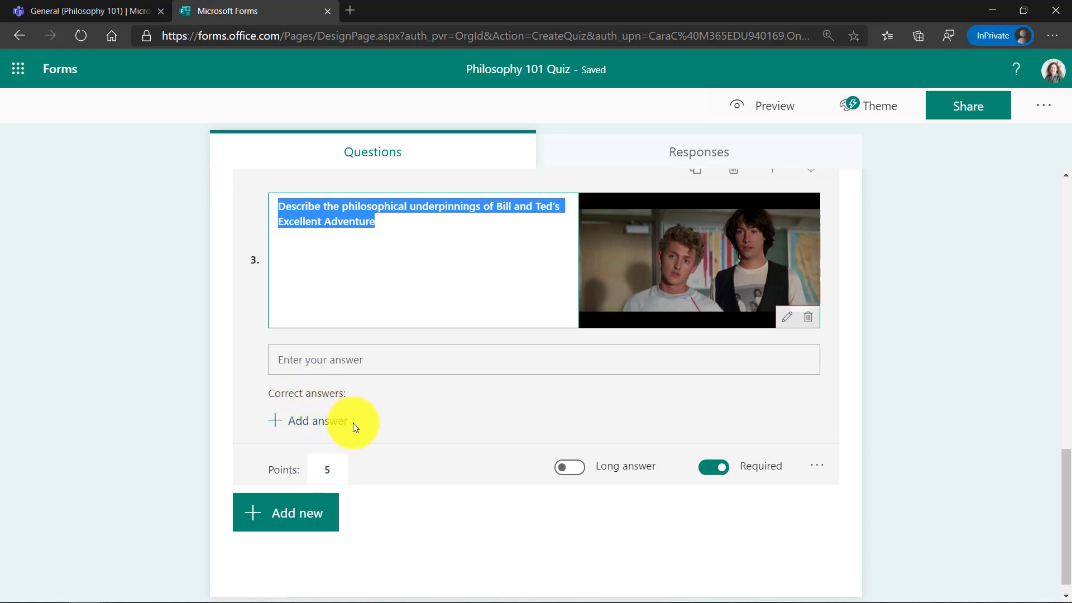
mouse_move(595, 420)
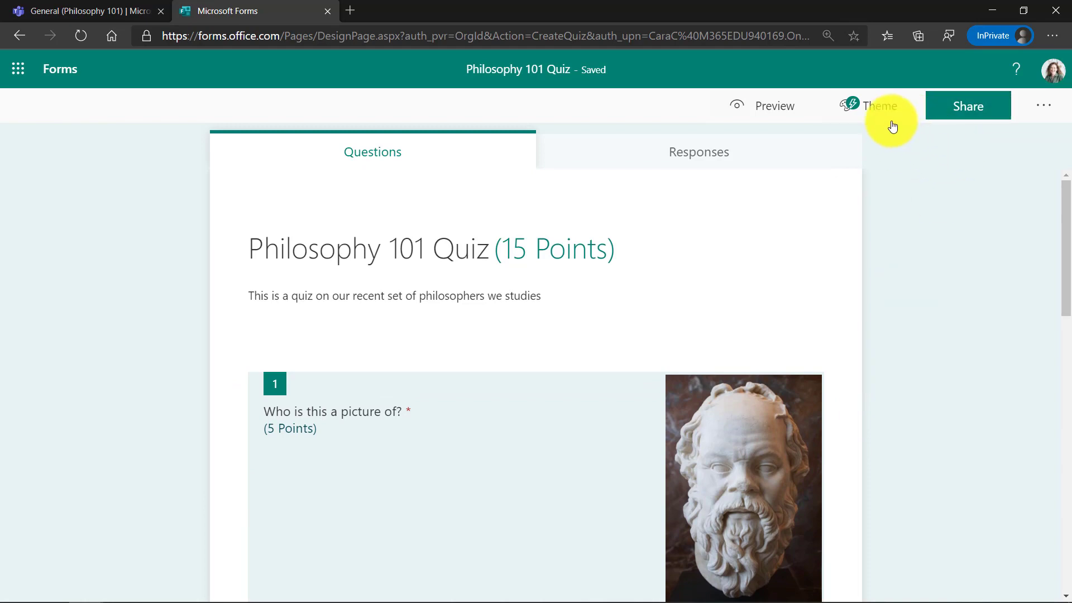
Step: Apply the blue sky theme to the Philosophy 101 Quiz from the theme gallery
left_click(879, 105)
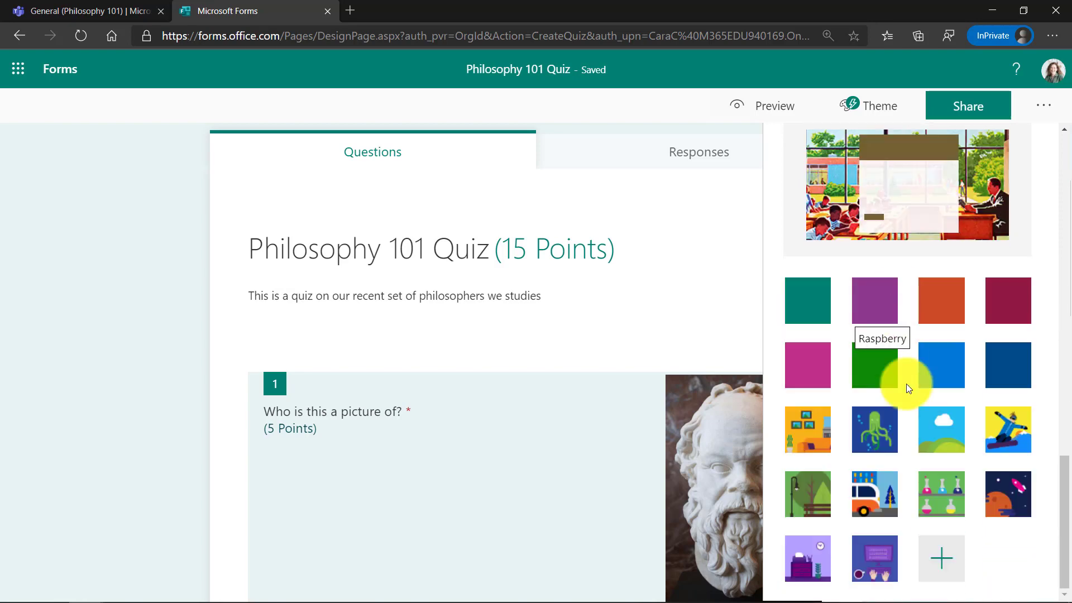
left_click(940, 428)
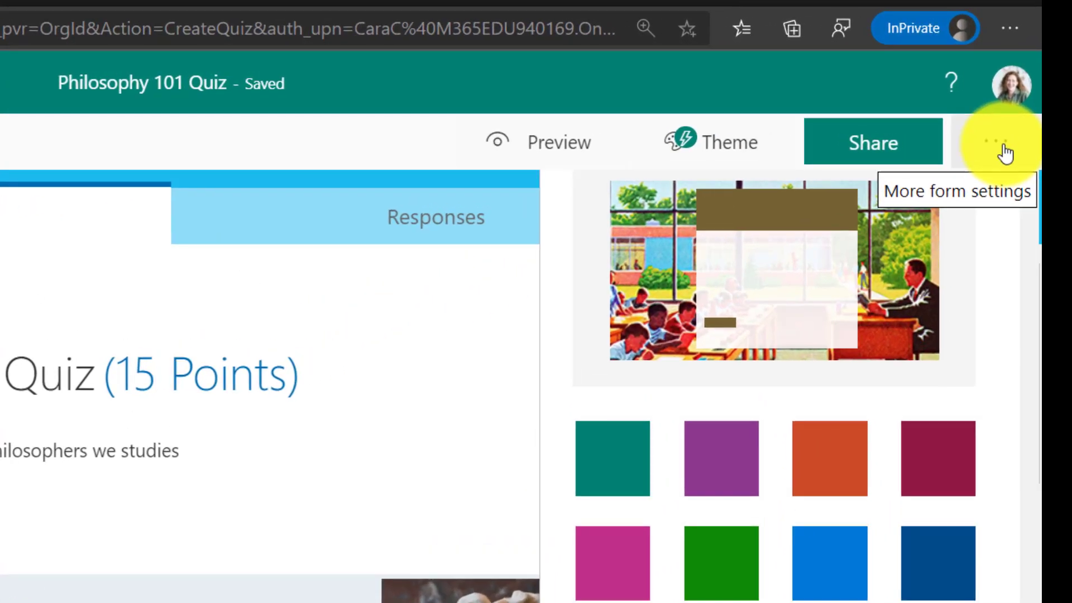
Step: In quiz Settings, turn off Show results automatically and allow one response per person
left_click(1003, 144)
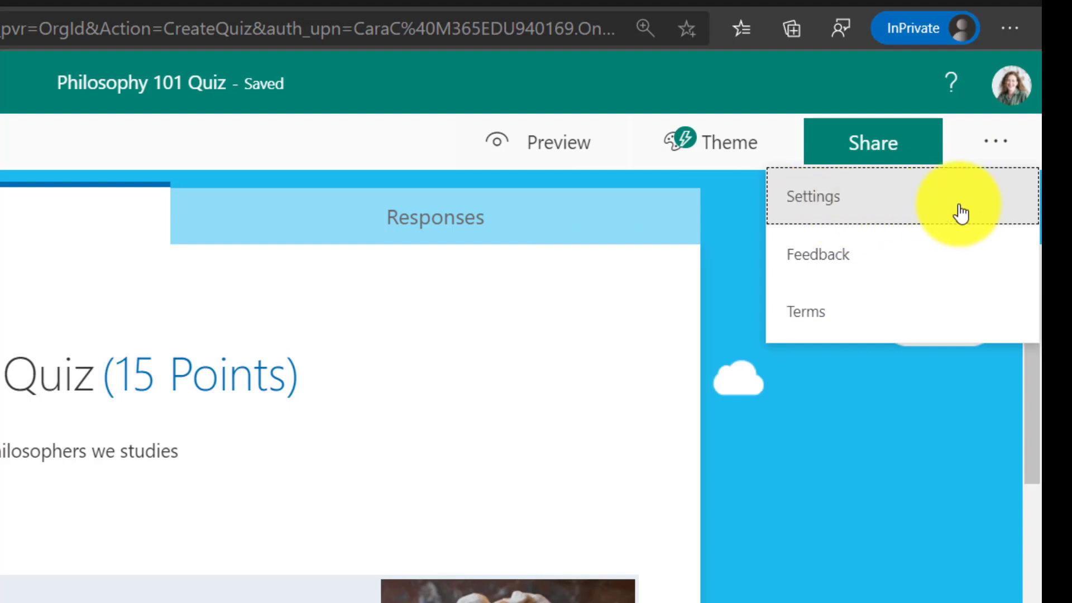
left_click(811, 197)
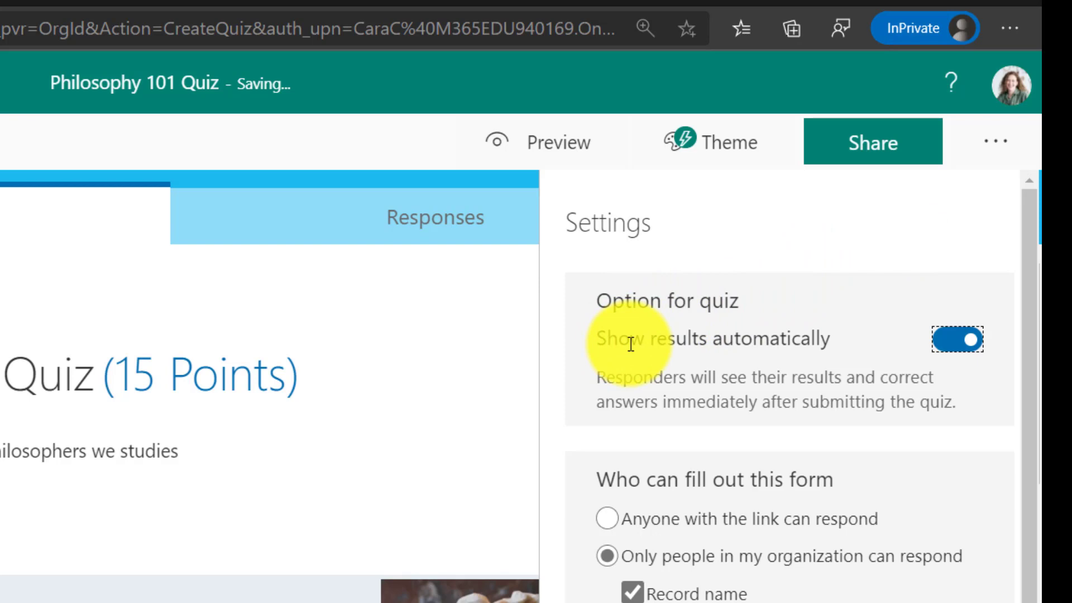
left_click(955, 339)
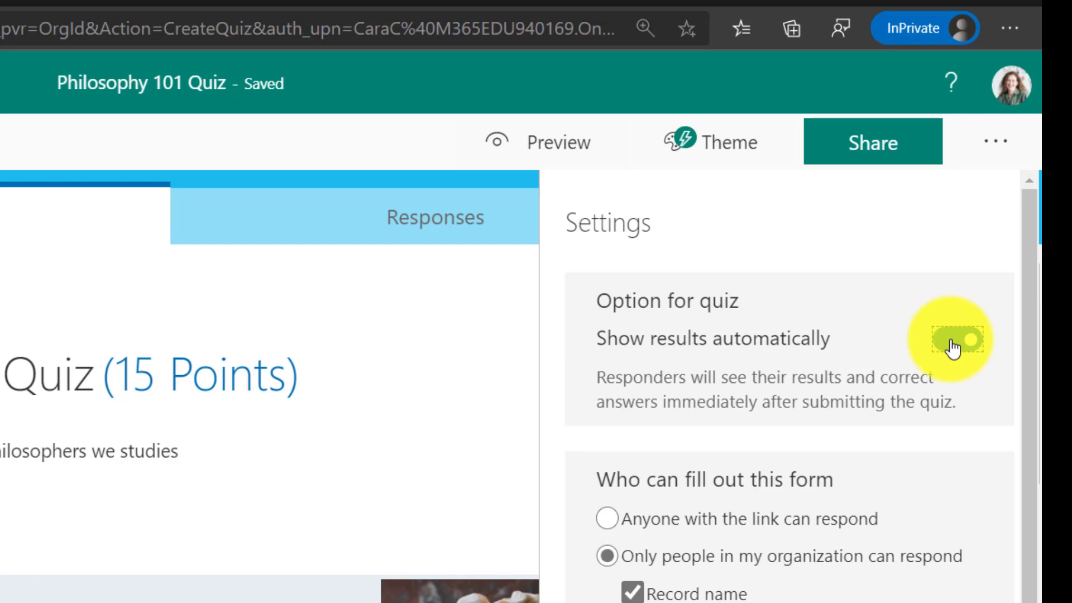
left_click(951, 340)
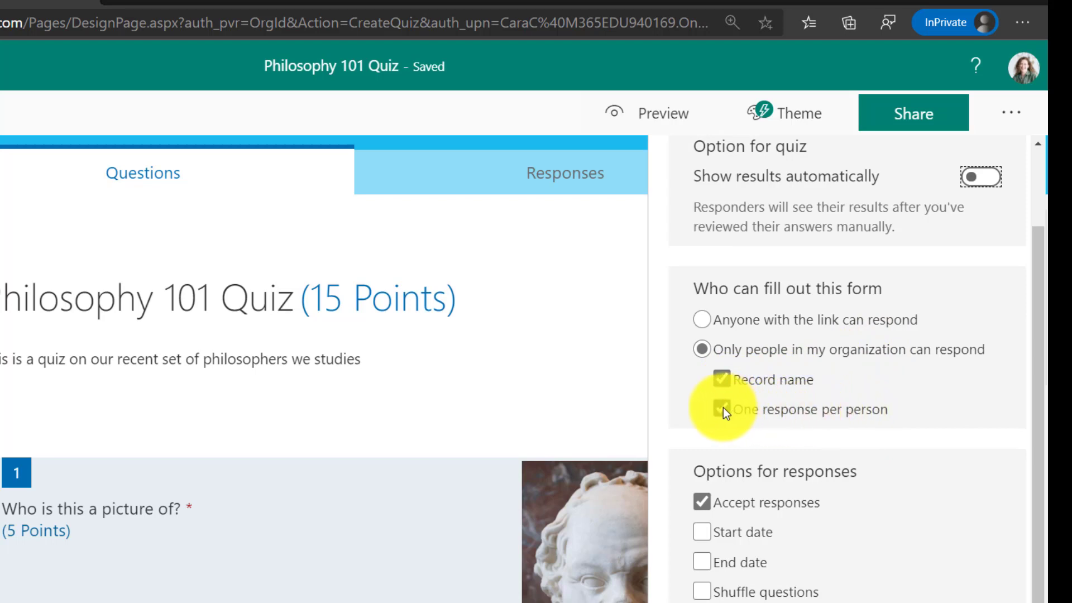
left_click(719, 410)
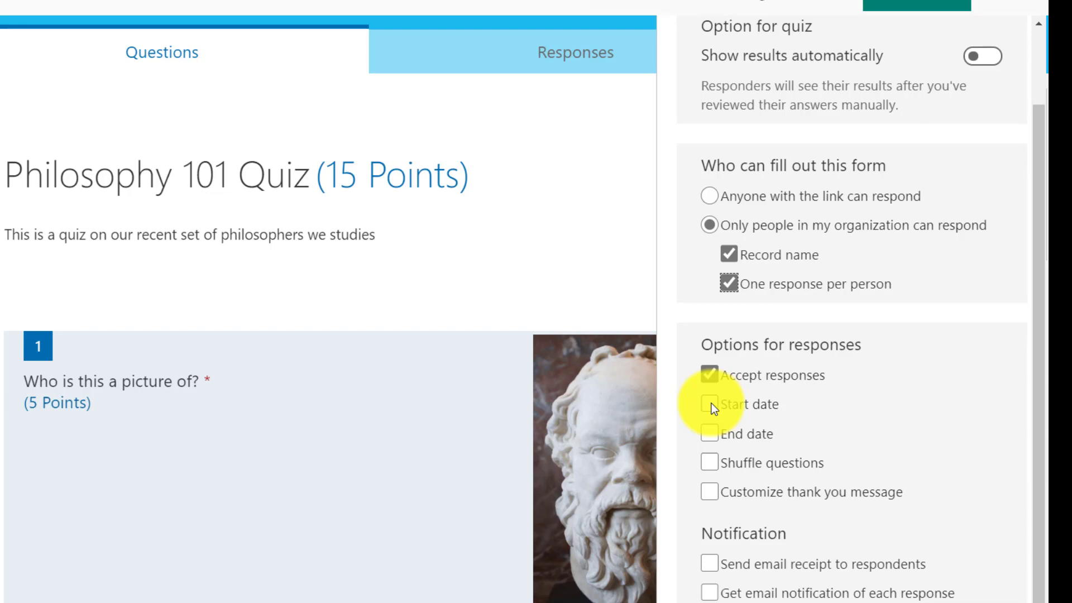
Step: Set the quiz end date to September 14, 2020 from the calendar
left_click(708, 433)
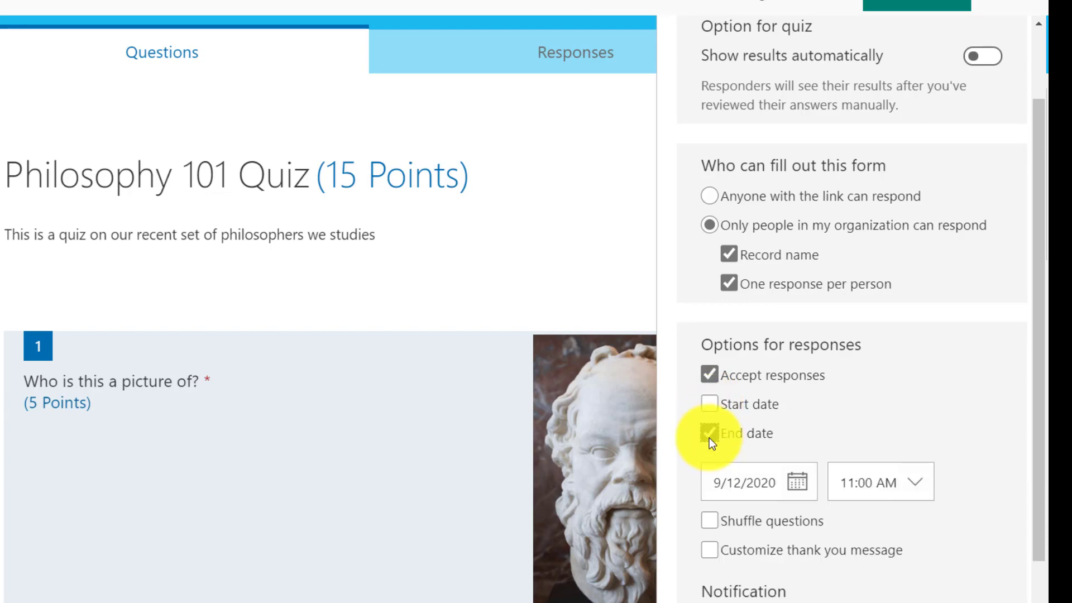
left_click(797, 482)
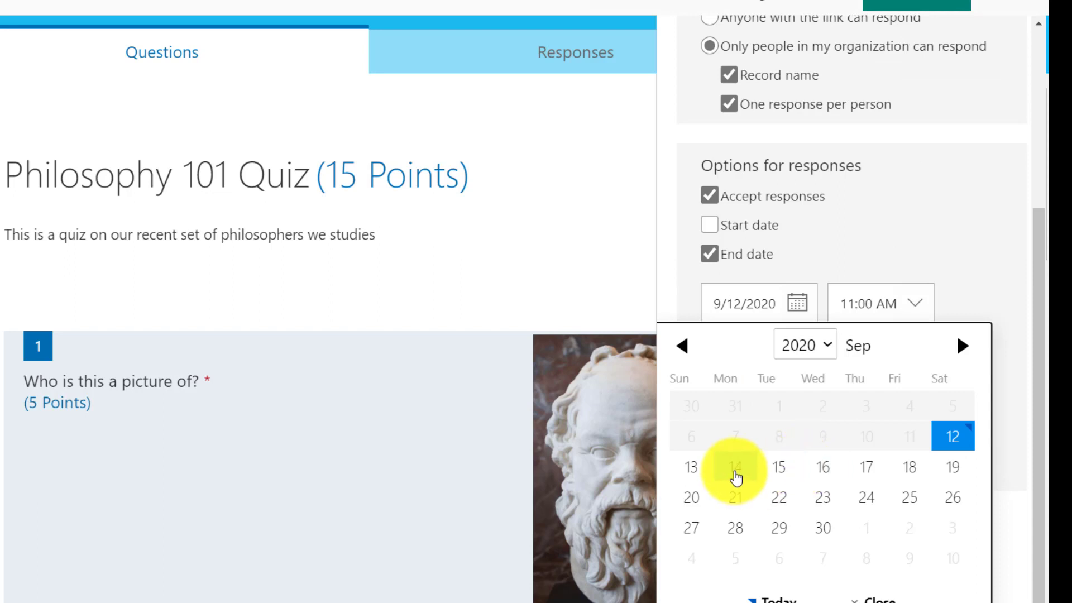
left_click(735, 466)
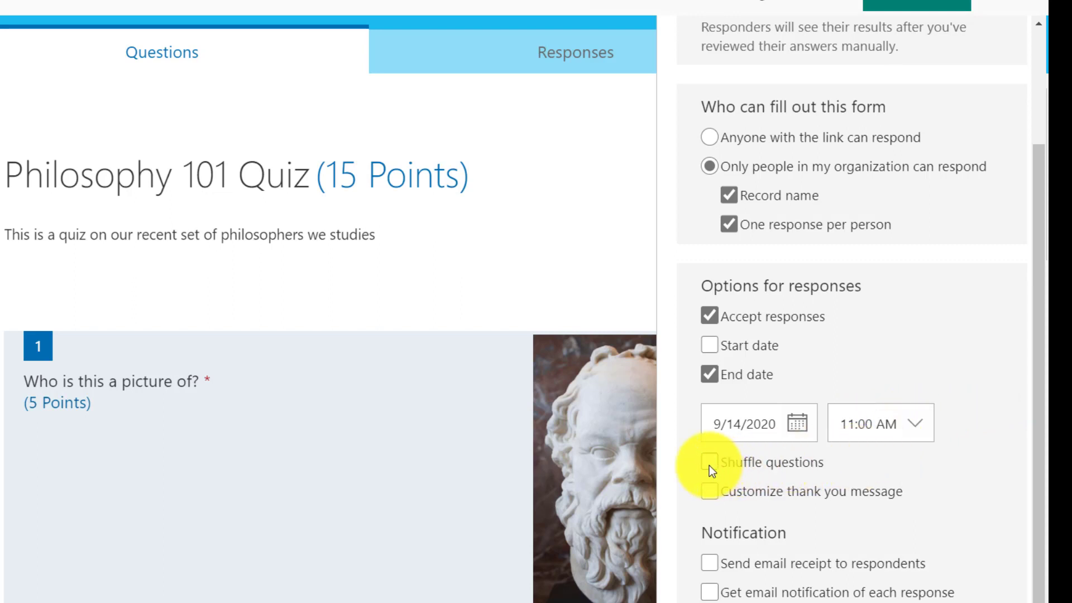
Step: Shuffle all questions and add the custom thank-you message 'See you at the Circle K'
left_click(709, 461)
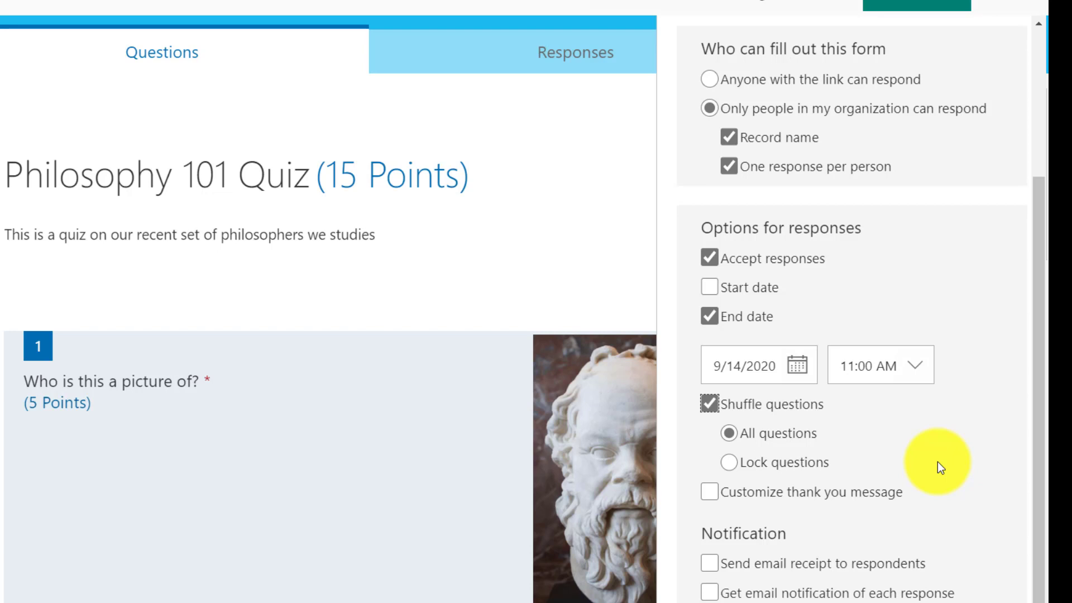
mouse_move(736, 471)
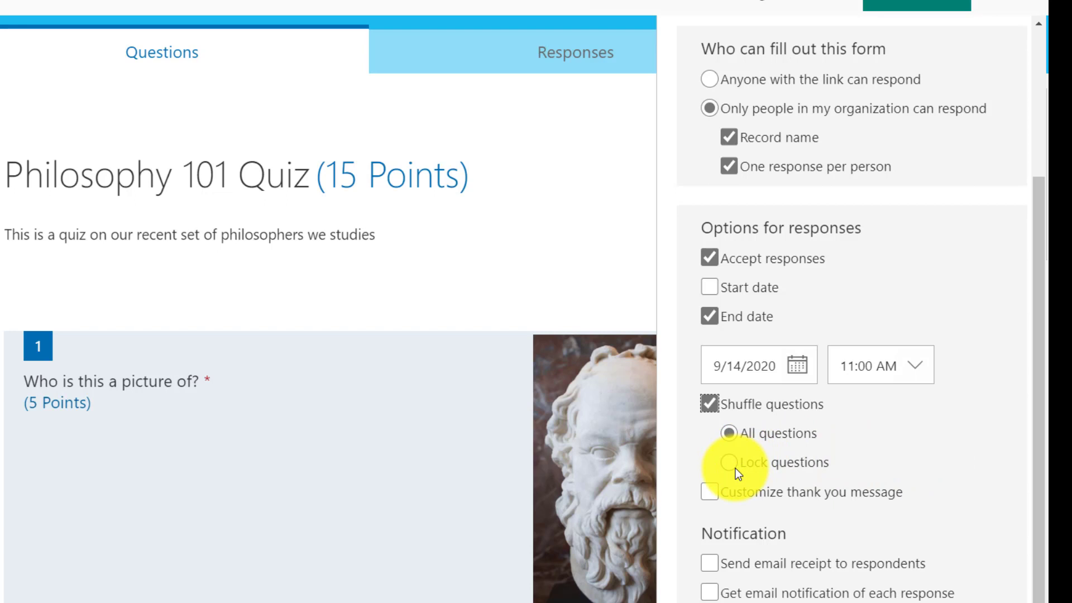
left_click(716, 462)
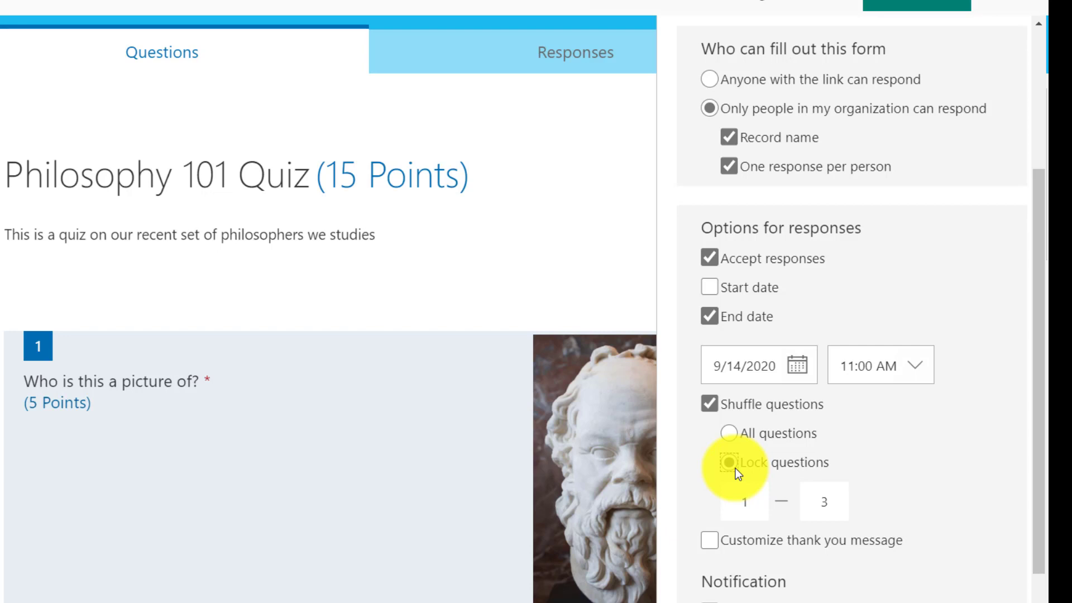
left_click(730, 433)
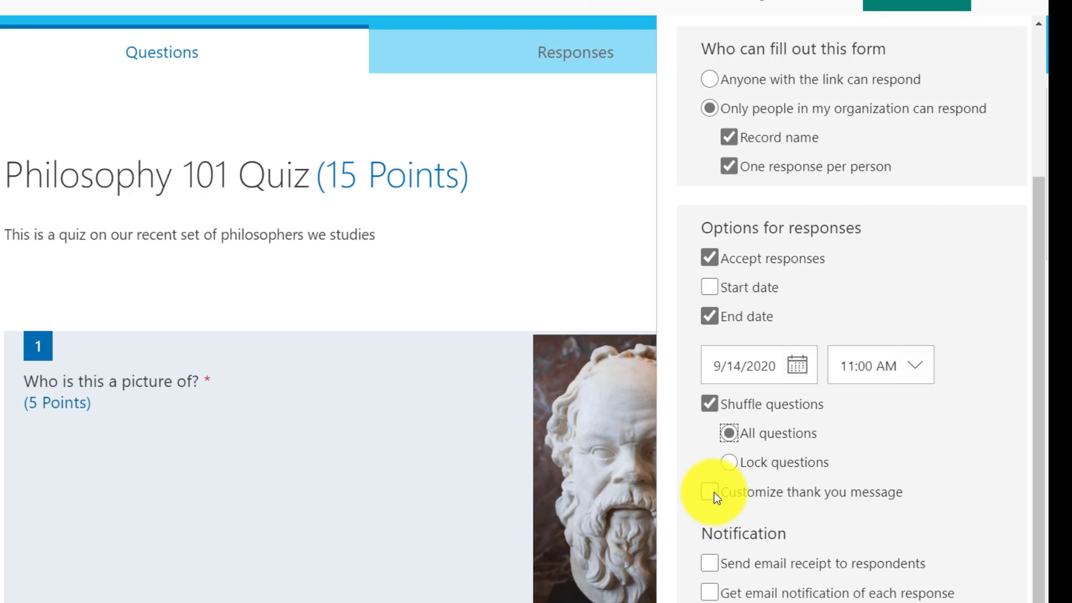
left_click(710, 492)
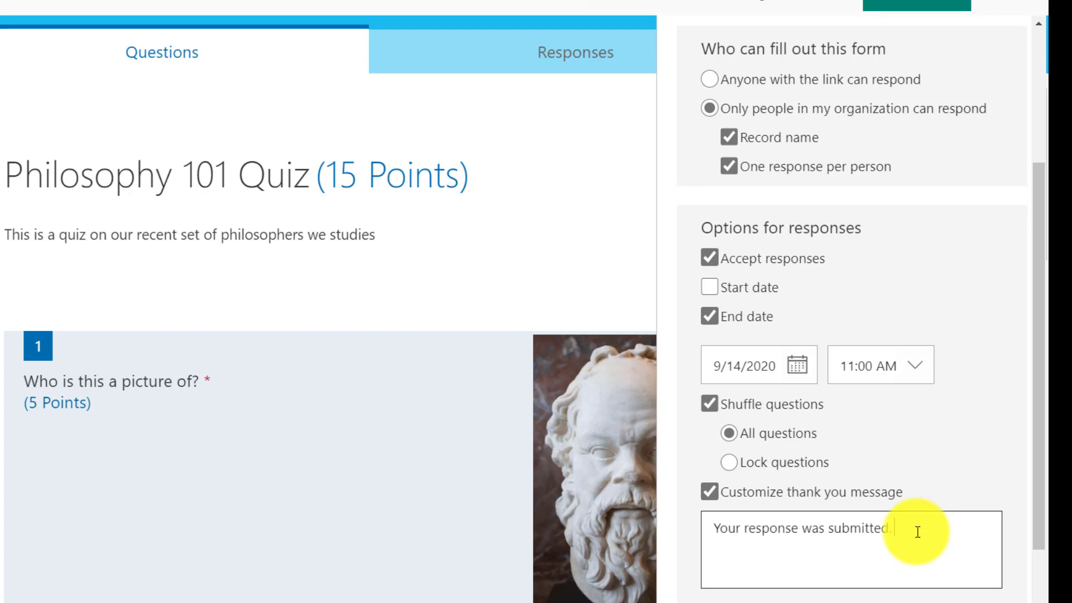
type("See you at the Circle K")
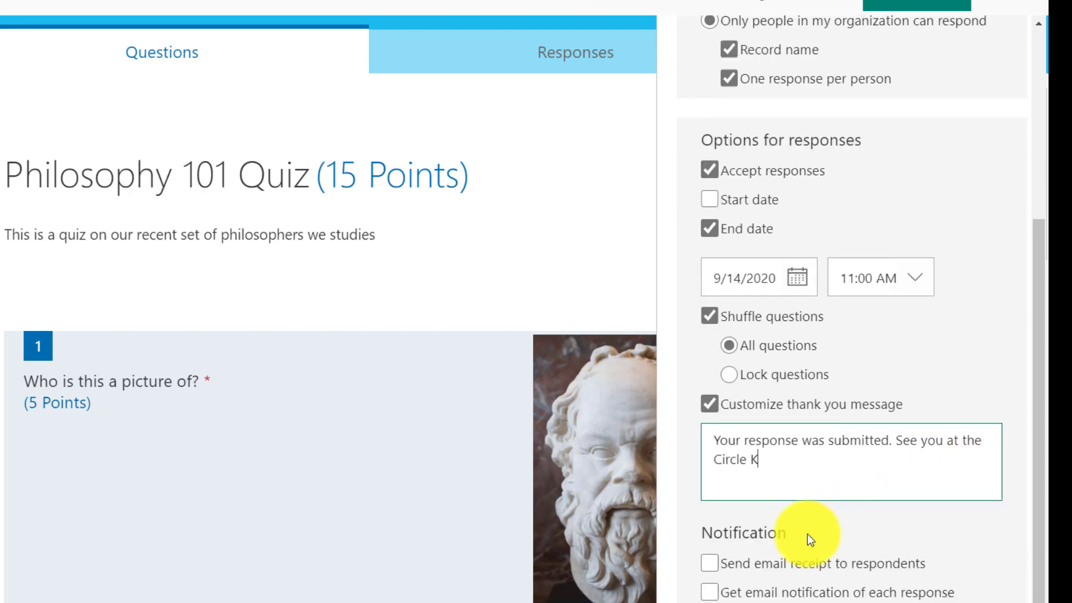
mouse_move(888, 513)
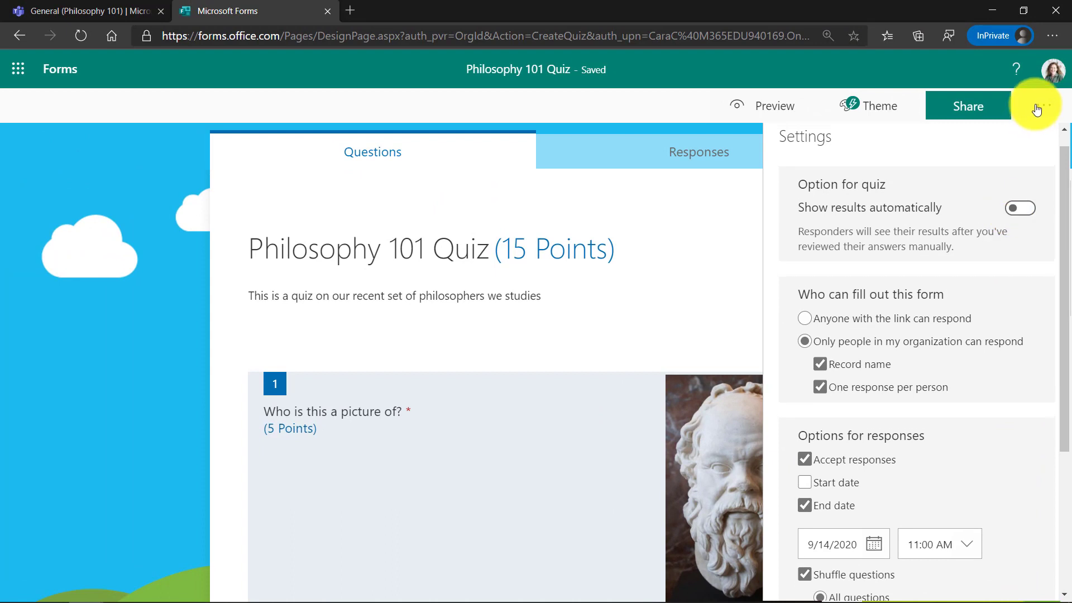
Step: Preview the finished quiz as respondents see it, then return to the Teams assignments tab
left_click(1043, 105)
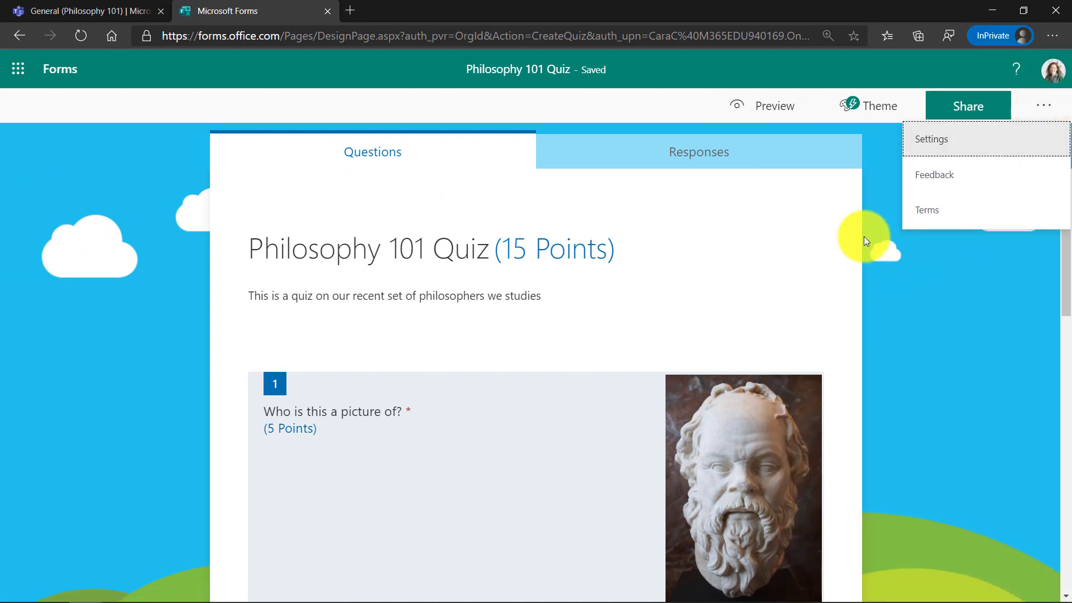
mouse_move(755, 80)
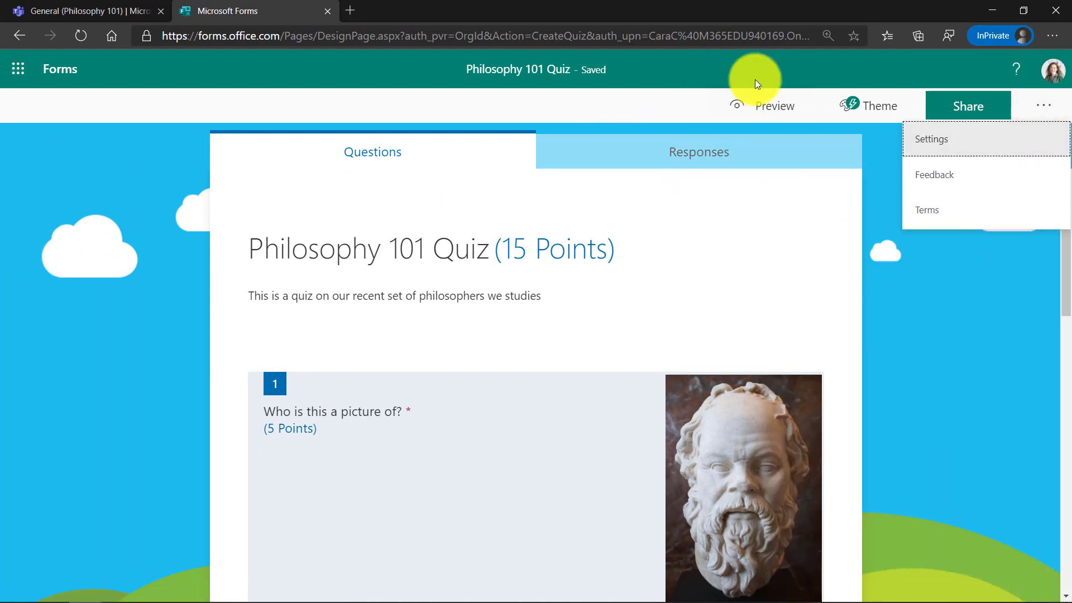
left_click(775, 105)
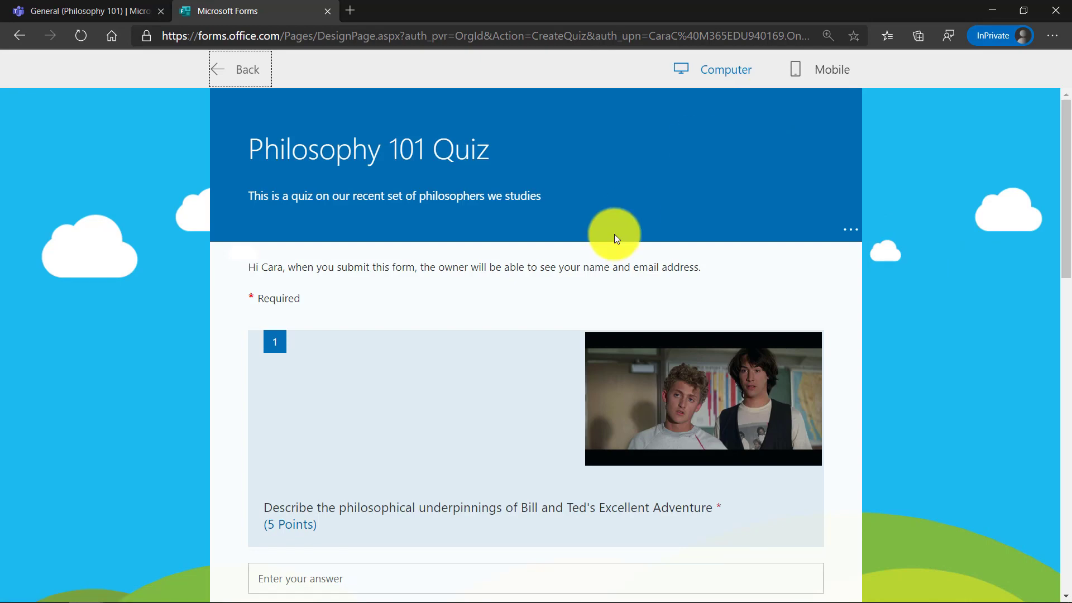
scroll("down", 3)
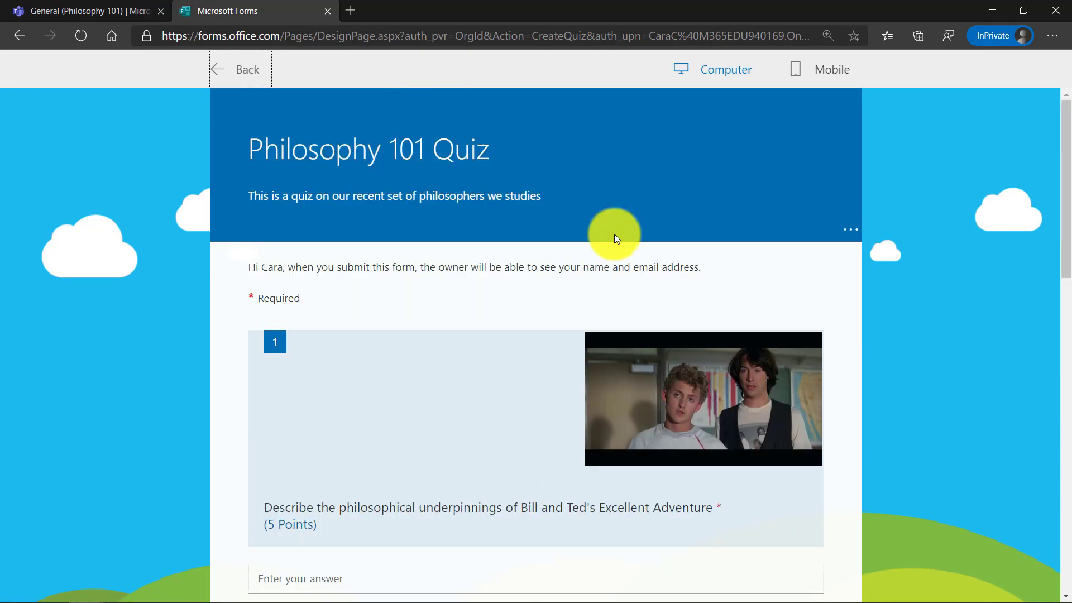
left_click(830, 69)
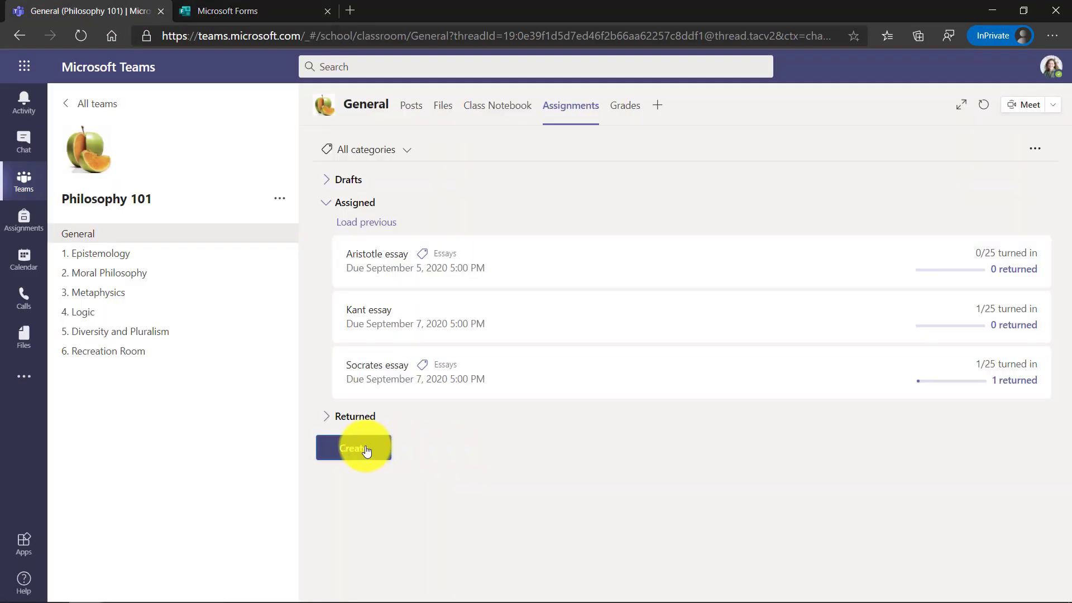
Step: Create a quiz assignment in Teams and attach the Philosophy 101 Quiz
left_click(354, 446)
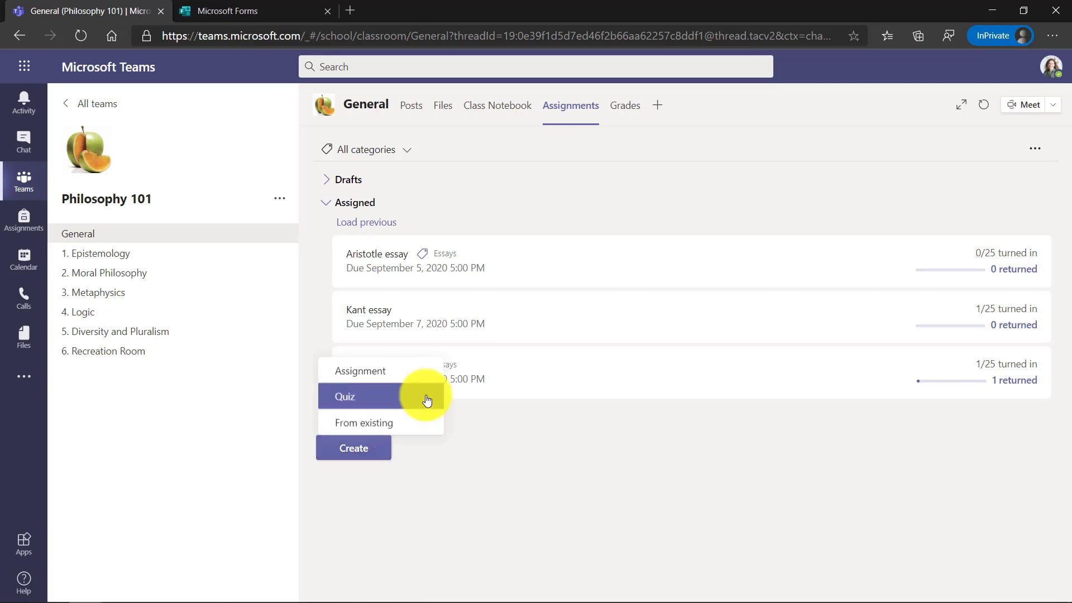
left_click(345, 396)
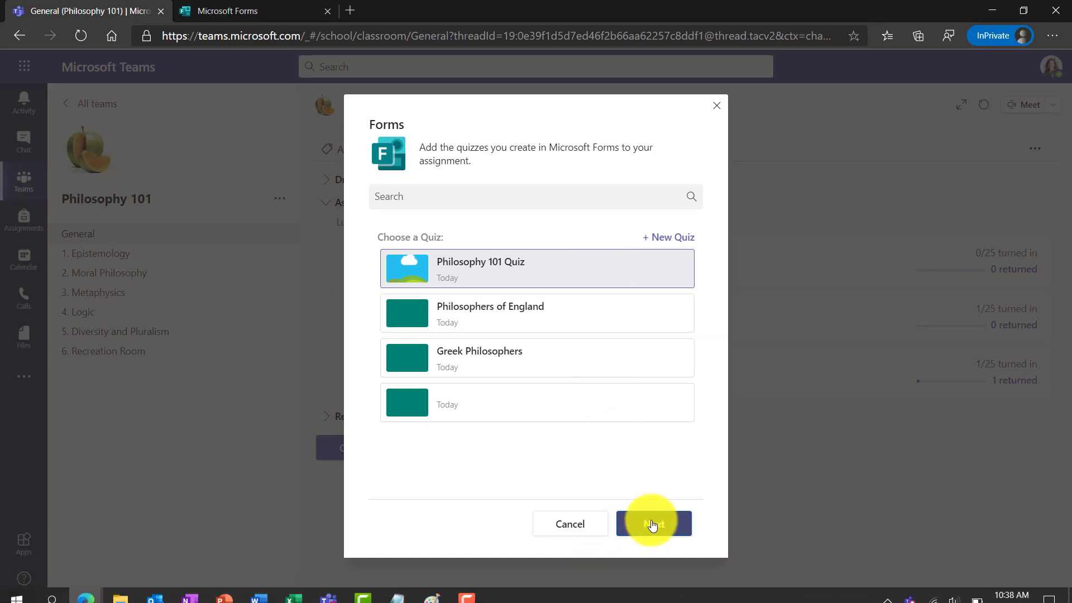
left_click(653, 522)
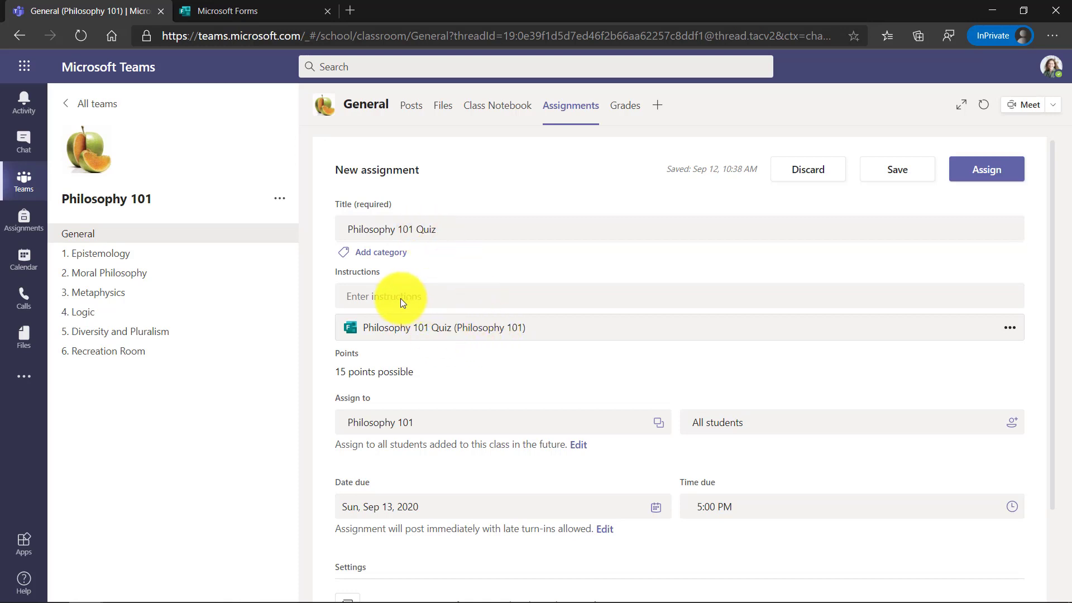
Step: Enter the instructions 'Please finish this 15 point quiz on Philosophy' for the assignment
type("Please finish this 15 point quiz on Philosophy")
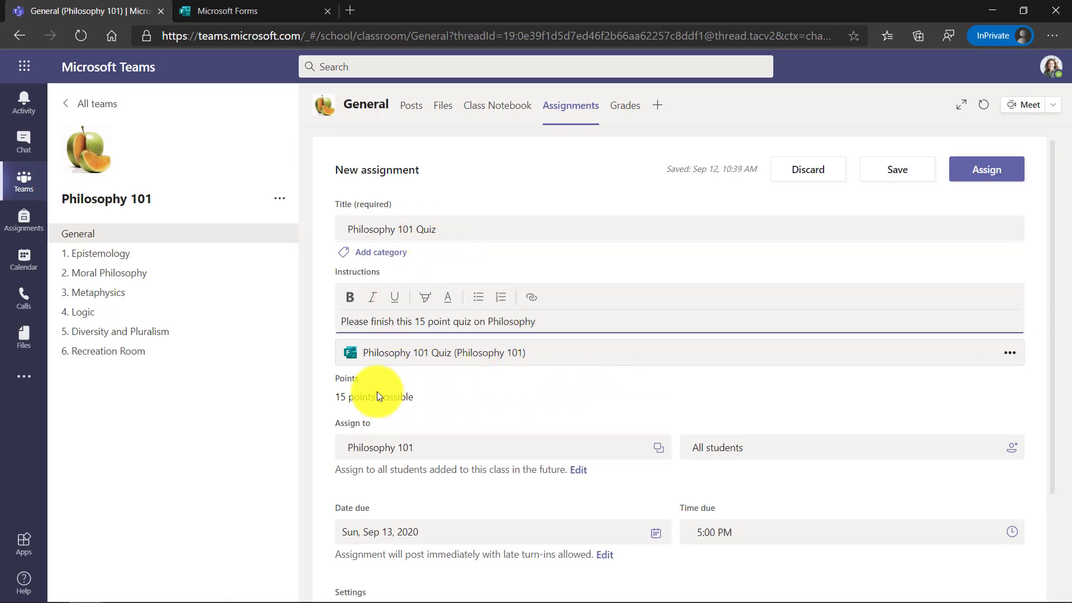
mouse_move(437, 409)
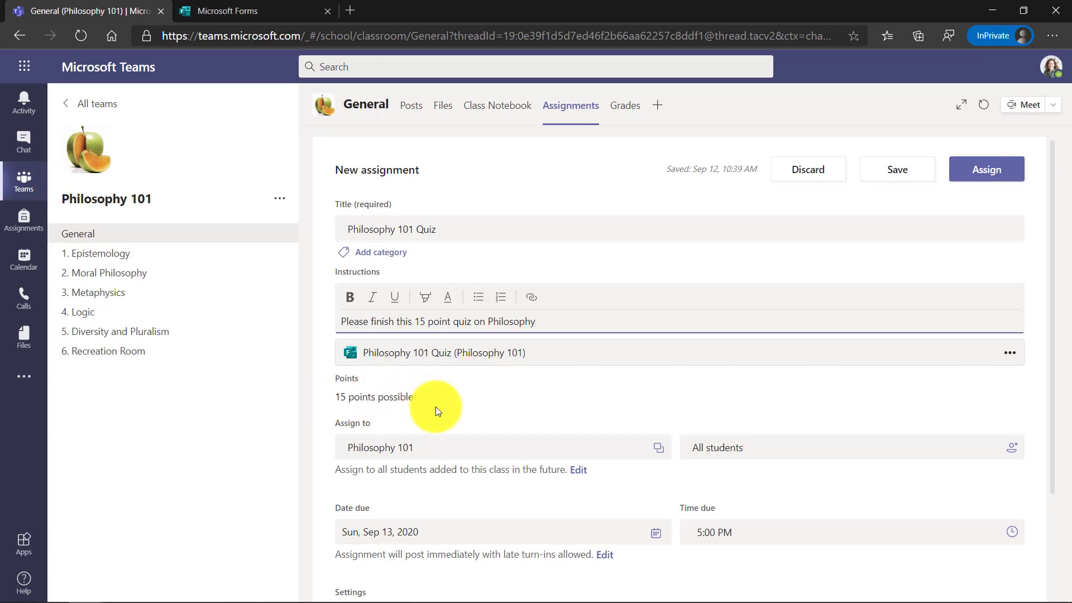
scroll("down", 3)
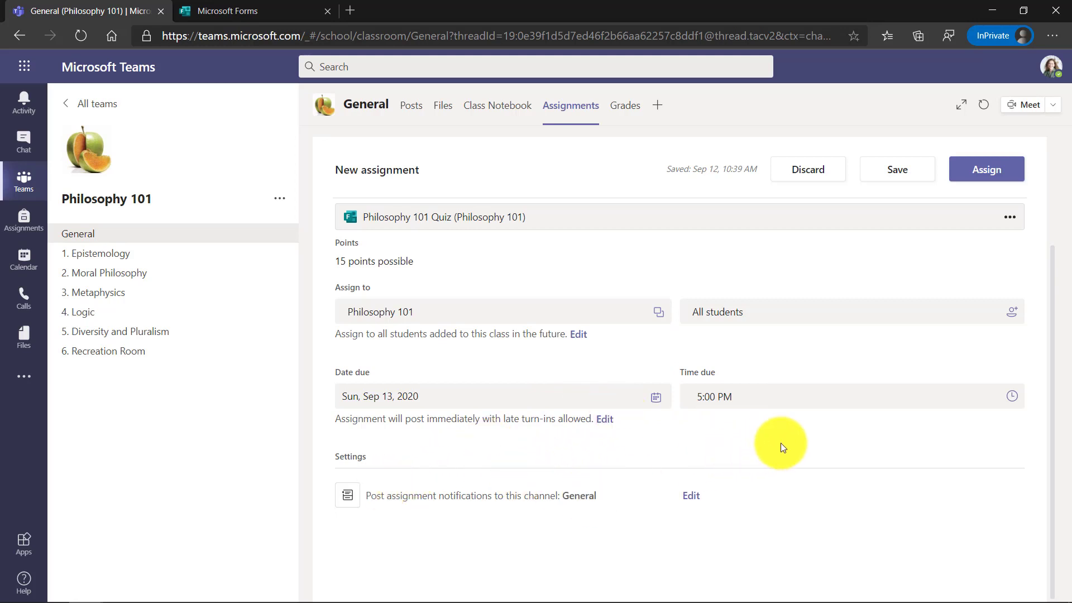
type("Please finish this 15 point quiz on Philosophy")
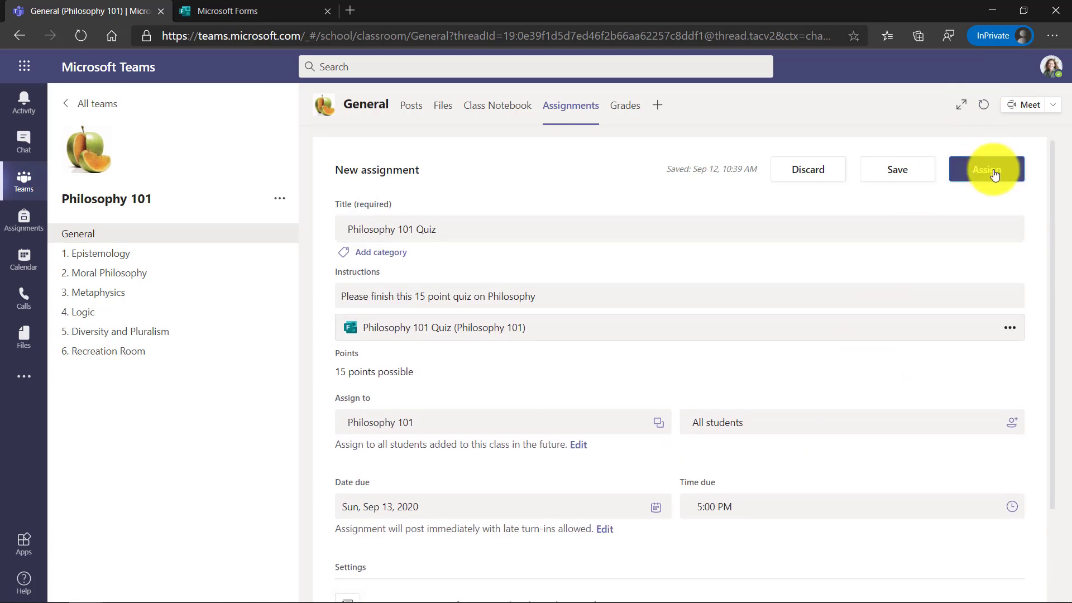
Step: Assign the Philosophy 101 Quiz and view its announcement in the General channel posts
left_click(985, 168)
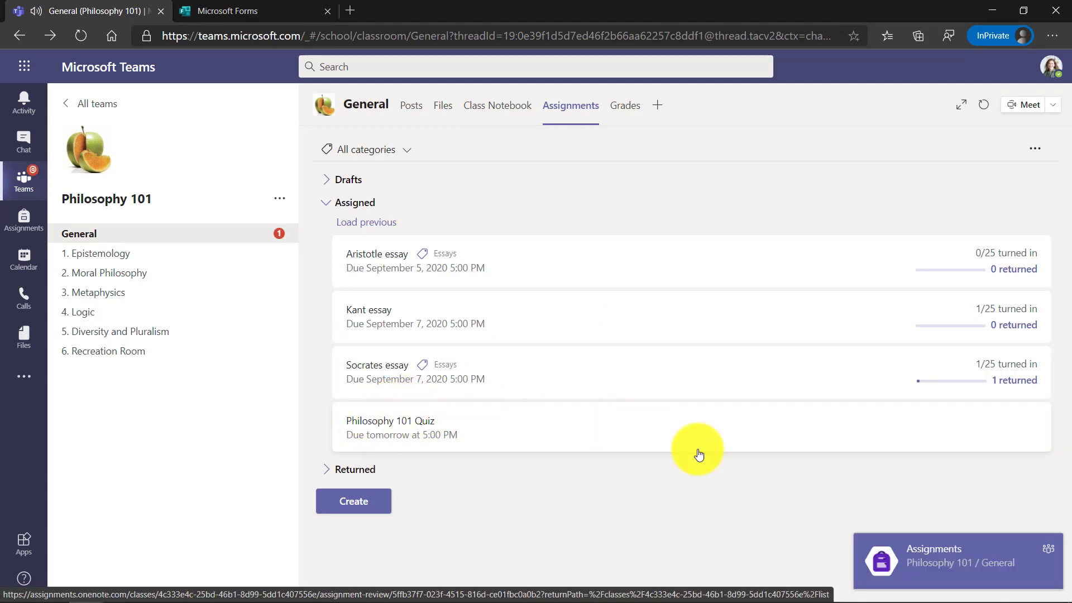
mouse_move(801, 457)
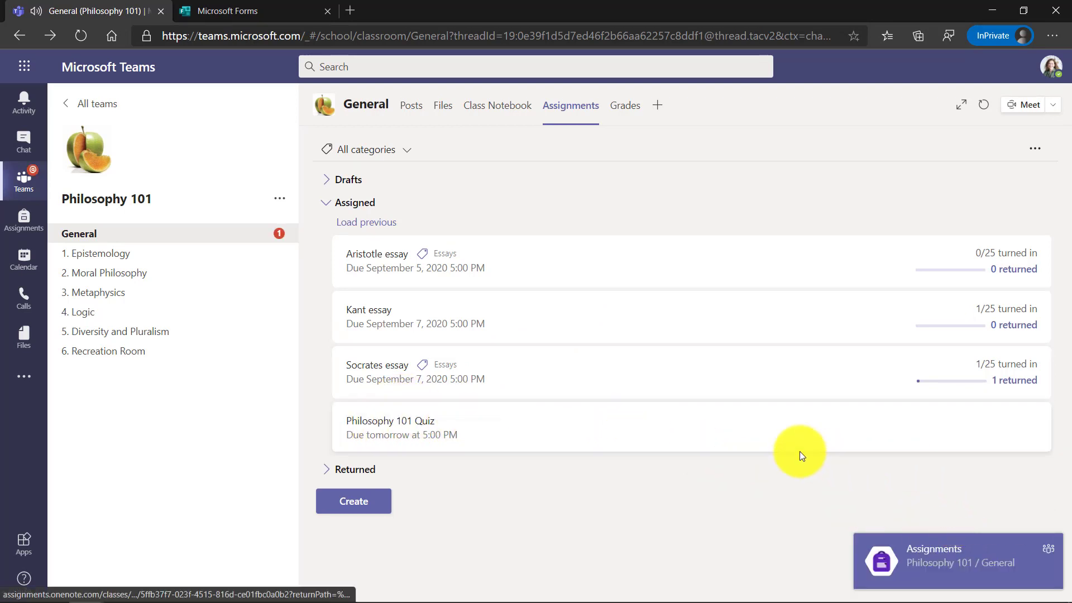
mouse_move(611, 485)
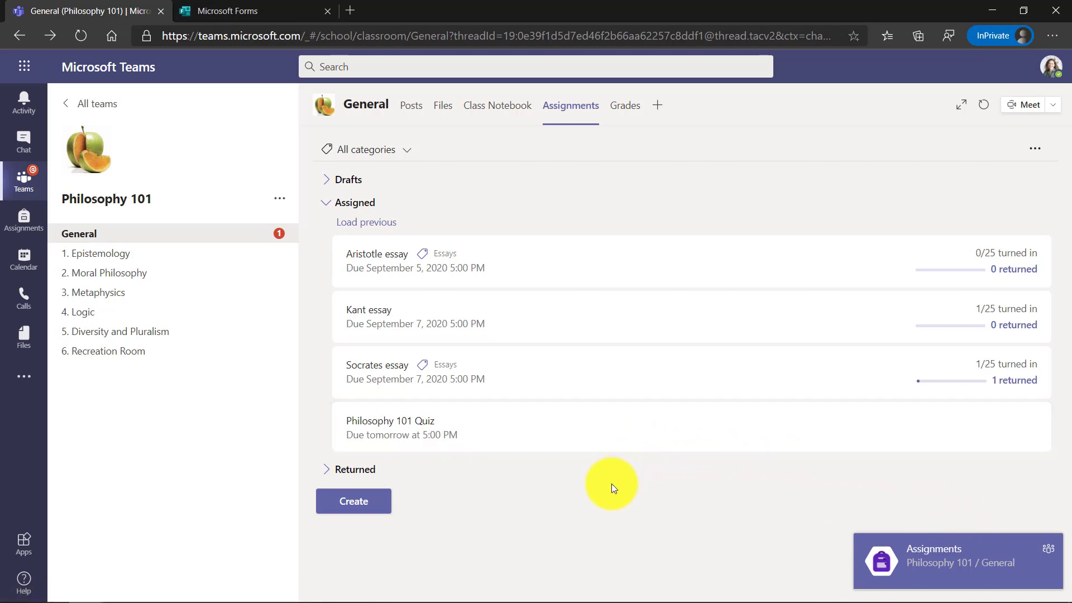
left_click(78, 233)
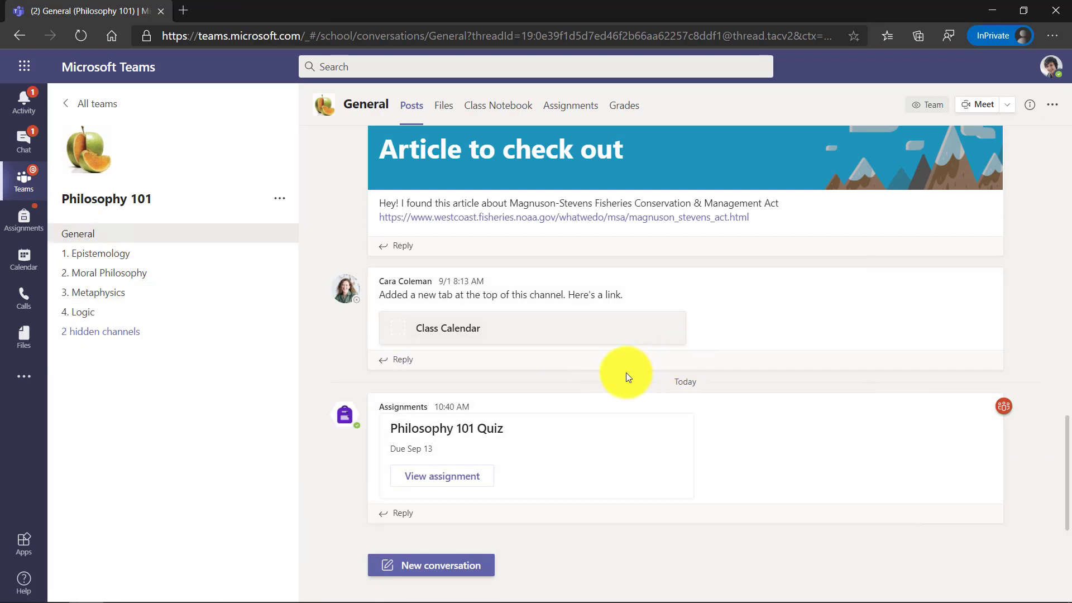
mouse_move(442, 475)
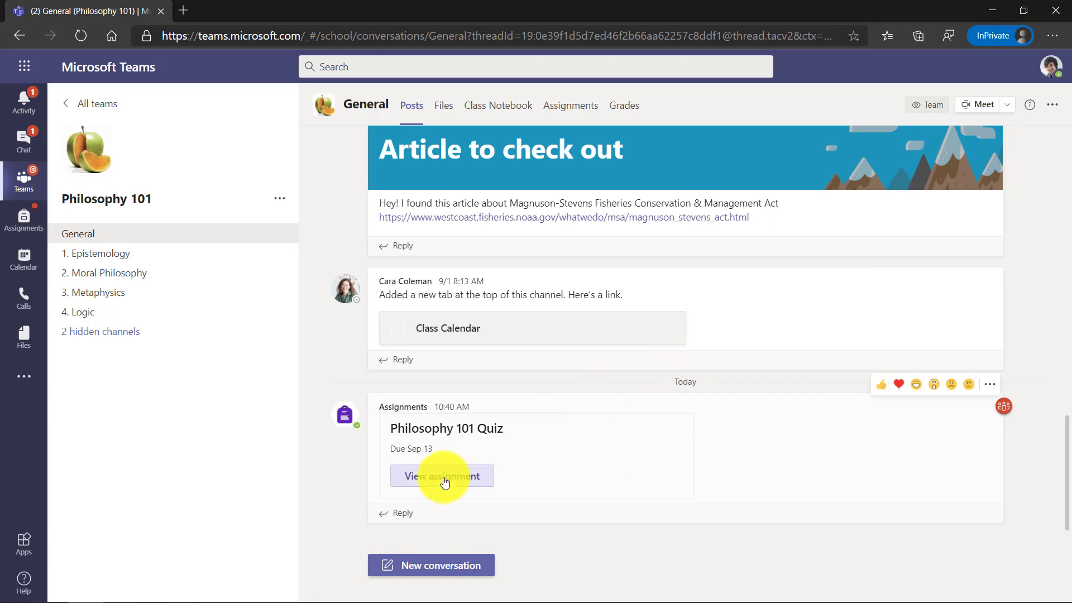
Step: Start the assigned quiz as a student and answer question 1 with "Be excellent to each other!"
left_click(442, 476)
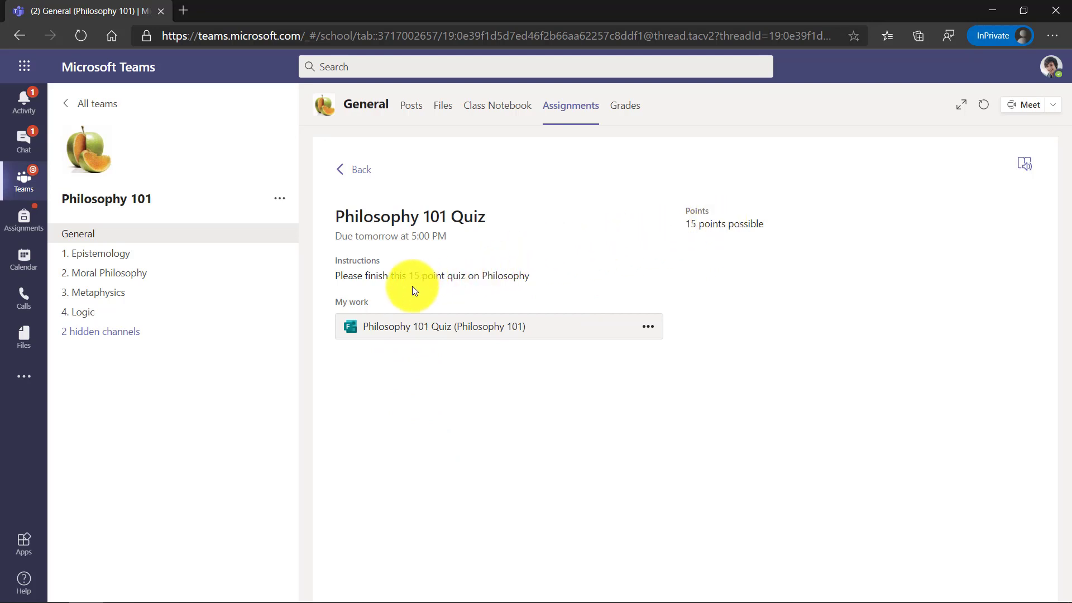
left_click(443, 326)
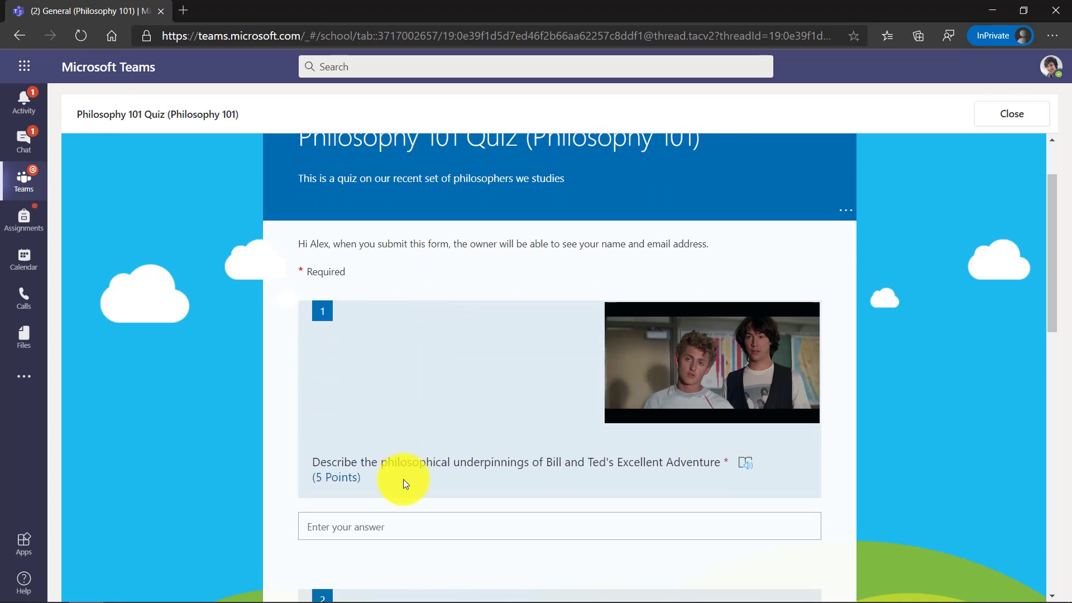
left_click(443, 526)
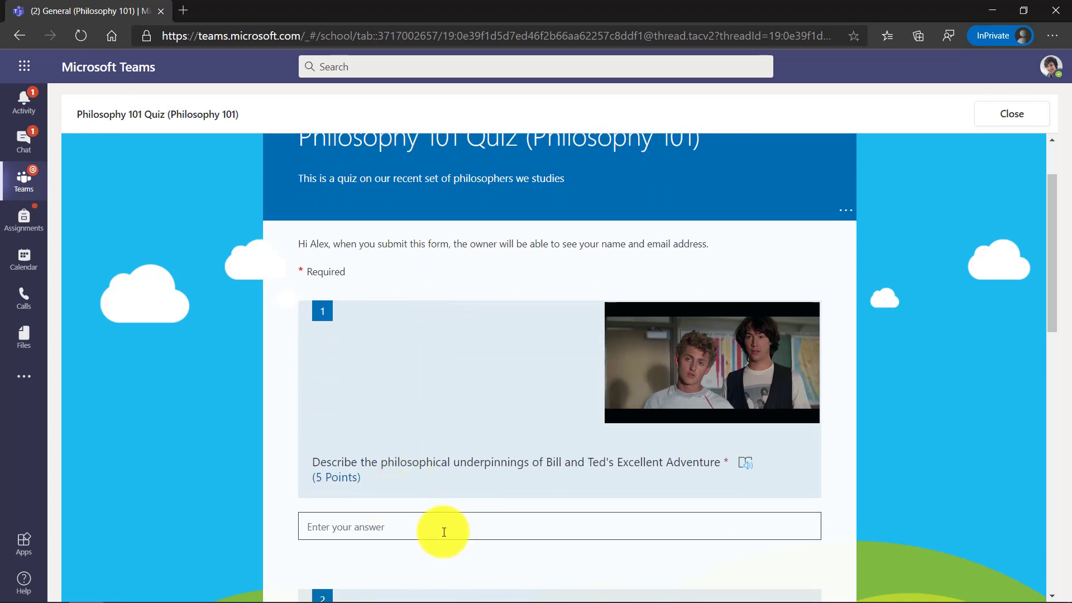
left_click(443, 526)
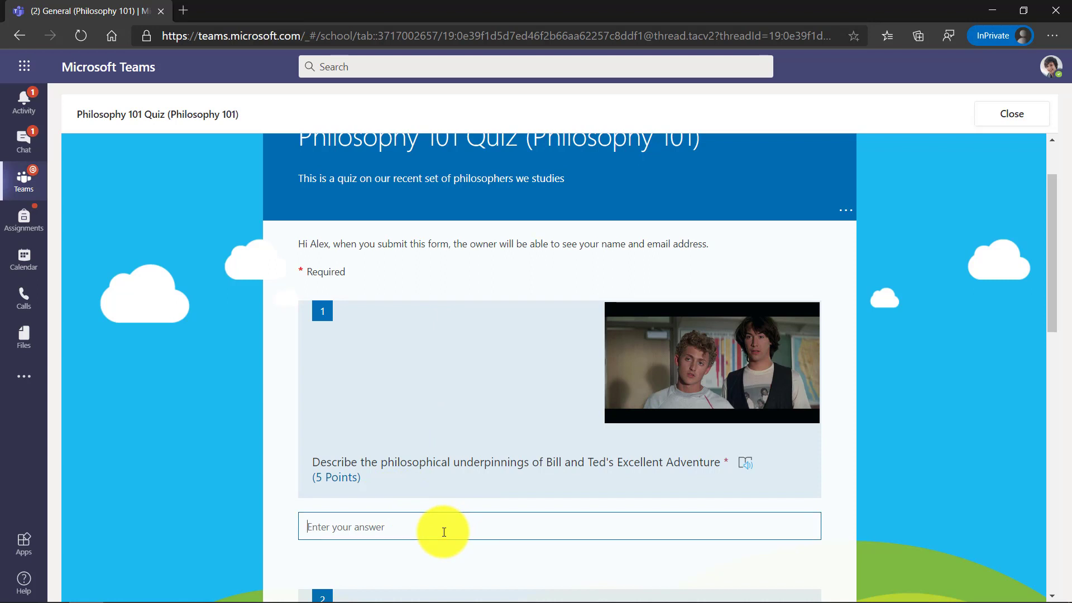
type("Be excellent to each other!")
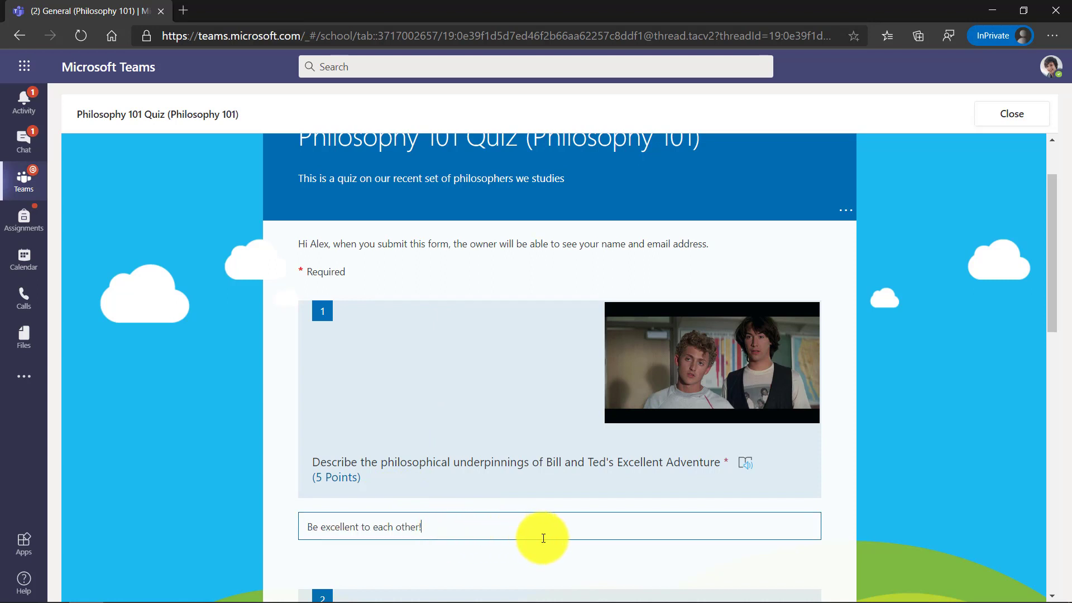
Step: Answer Socrates for the picture question, submit the quiz and close it
scroll("down", 3)
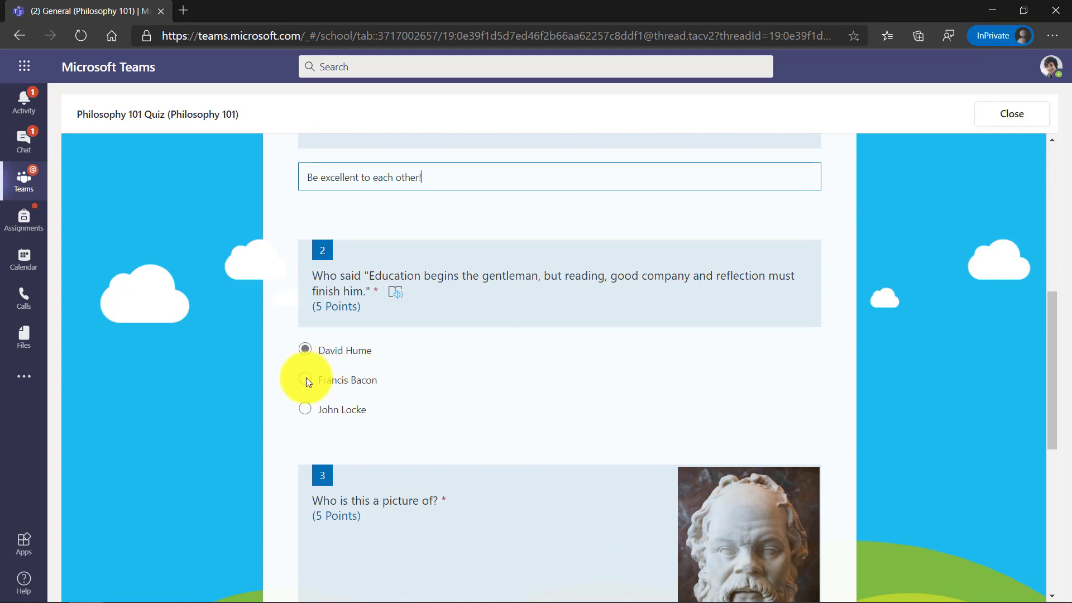
scroll("down", 3)
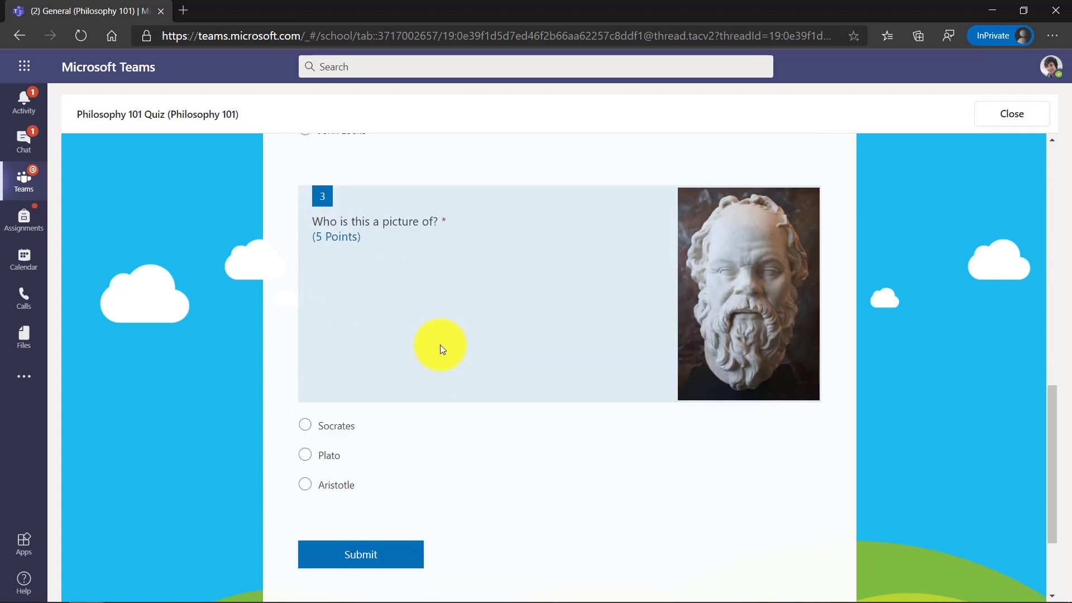
left_click(305, 426)
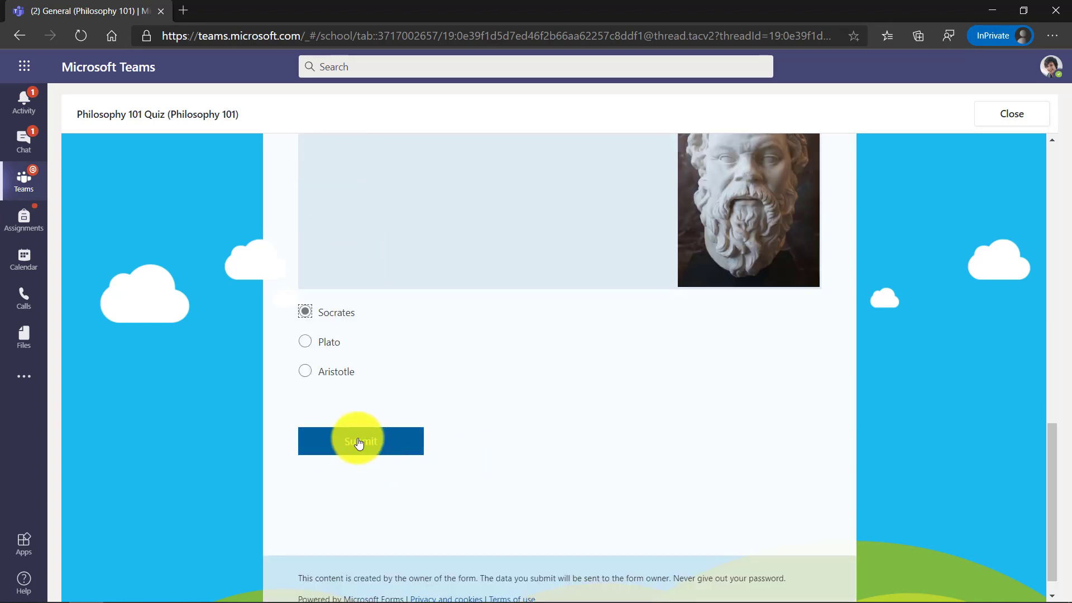
left_click(361, 441)
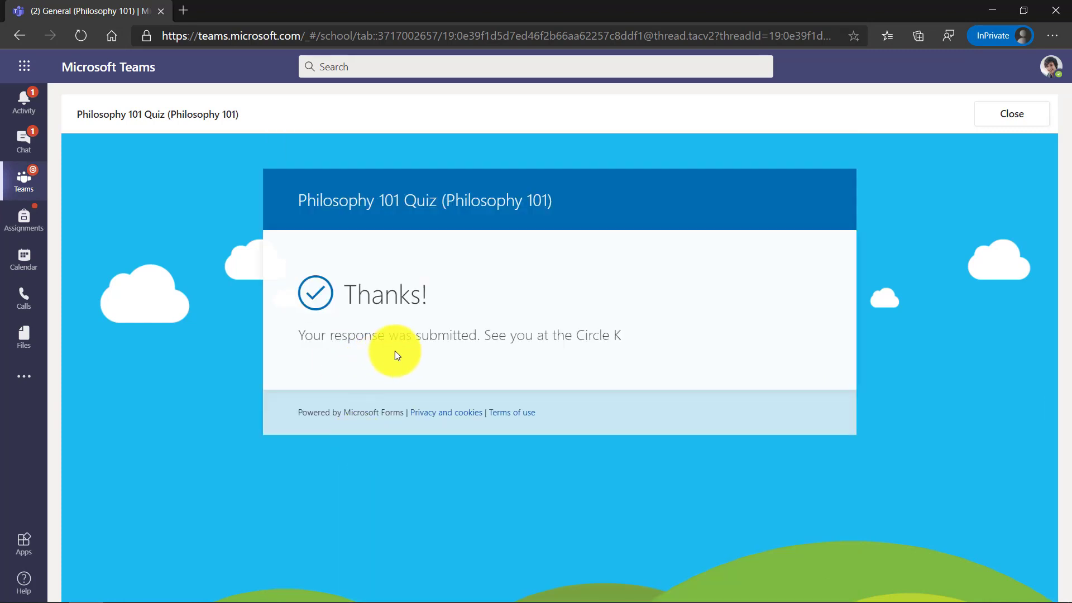
mouse_move(654, 346)
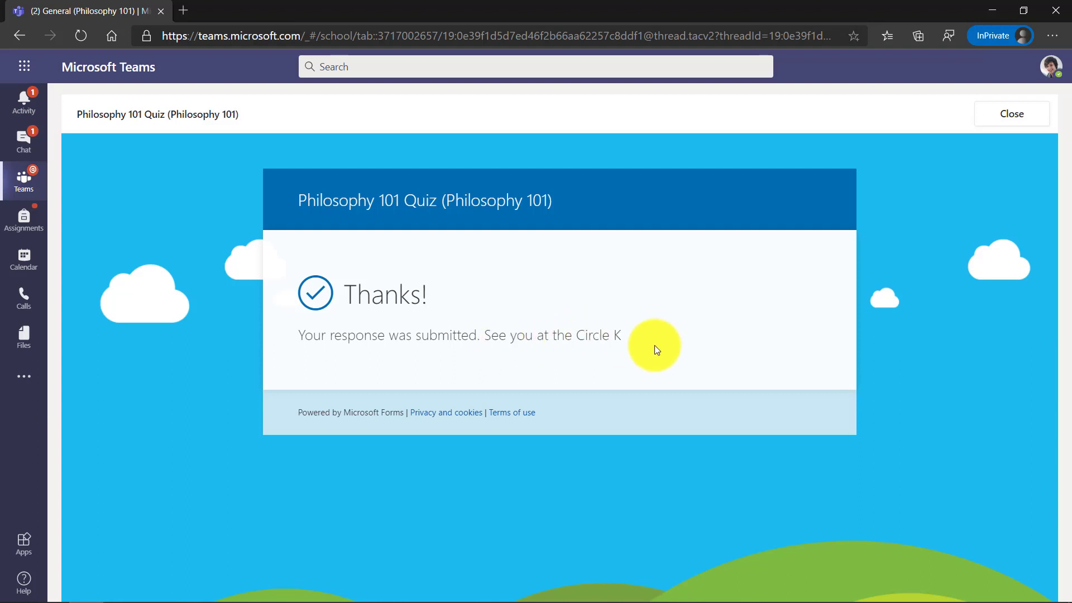
left_click(1010, 114)
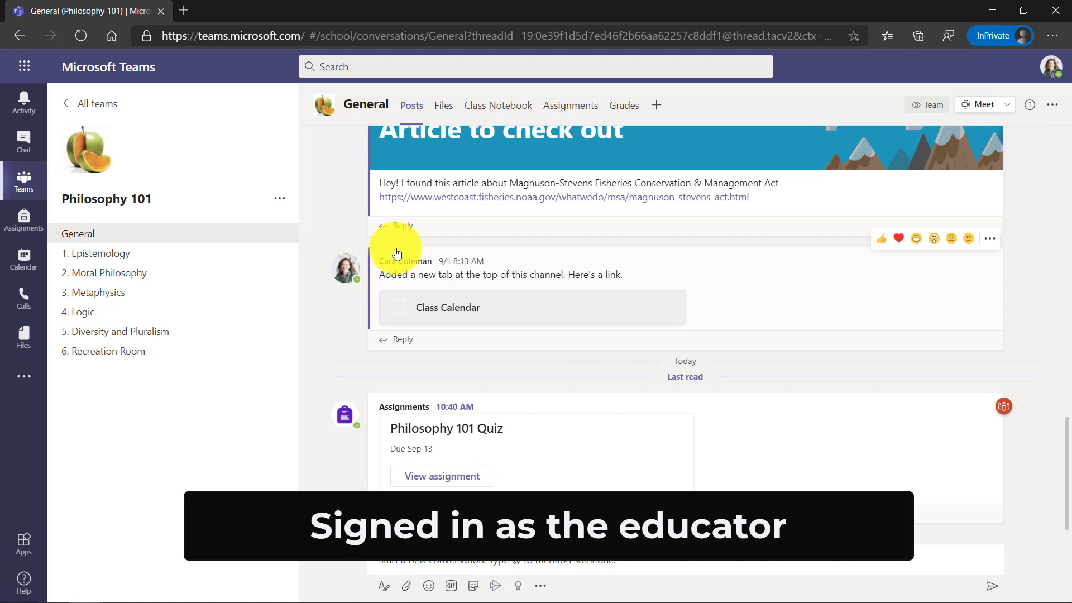
Step: Open the Philosophy 101 Quiz from Assignments to review Alex Wilber's 5/15 submission
left_click(571, 105)
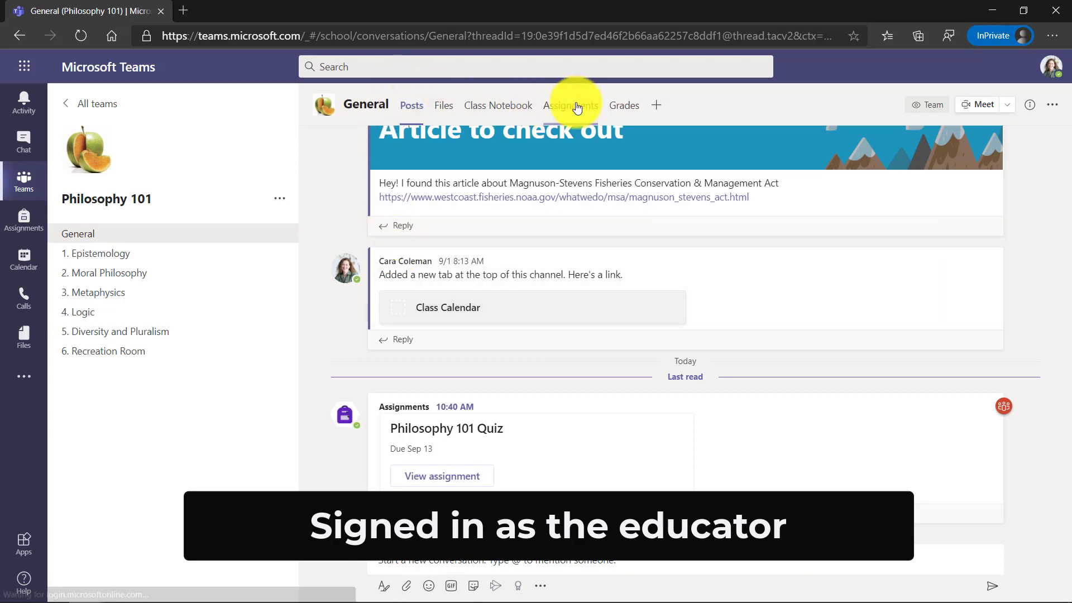
left_click(570, 105)
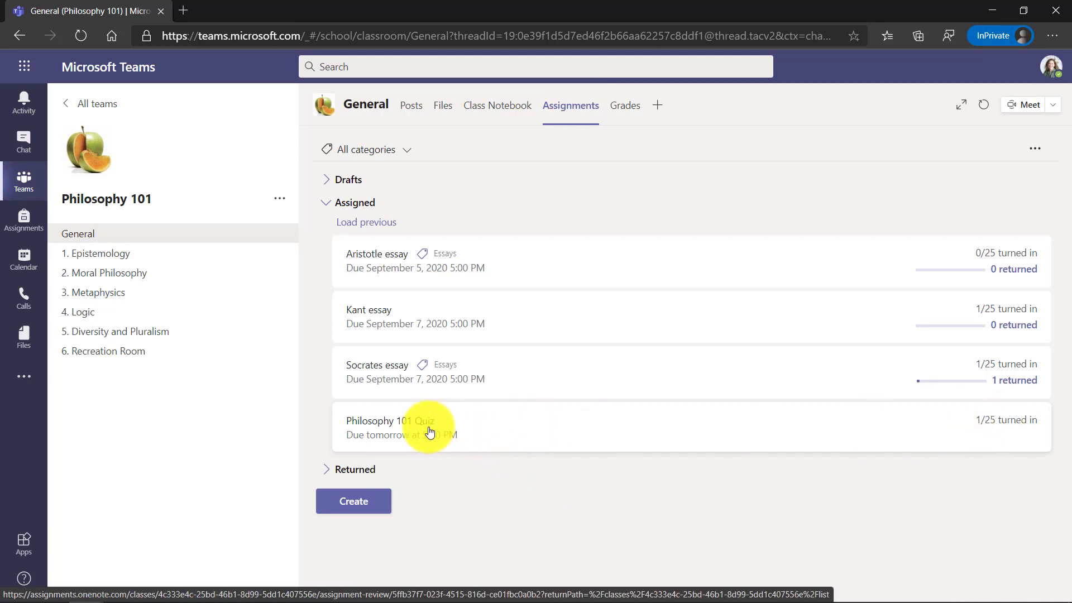
left_click(390, 421)
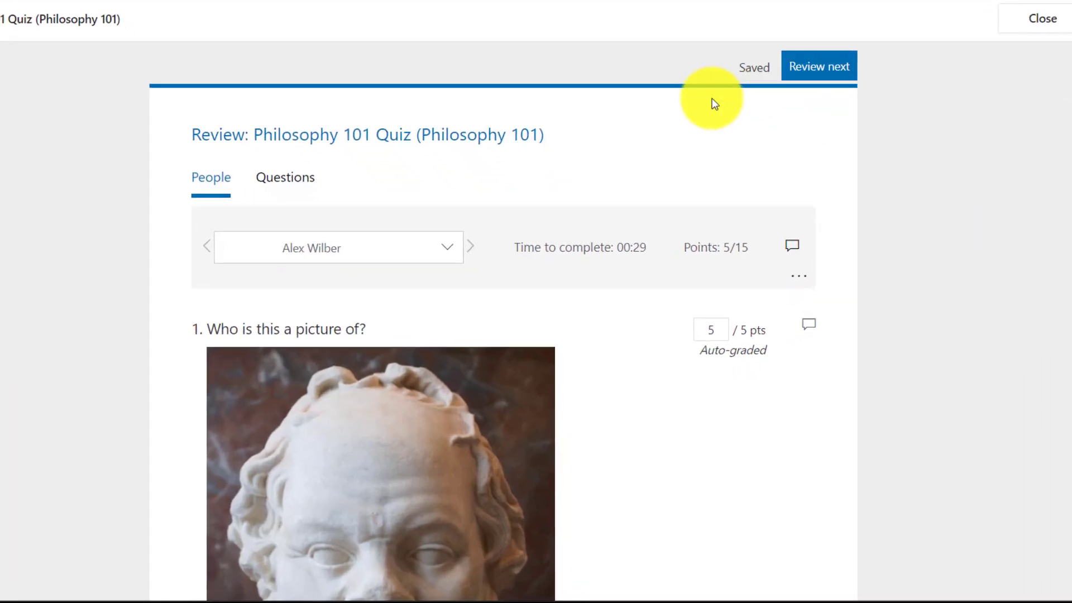
Step: Check the submitting students list and give the question 3 answer 5 points
left_click(447, 247)
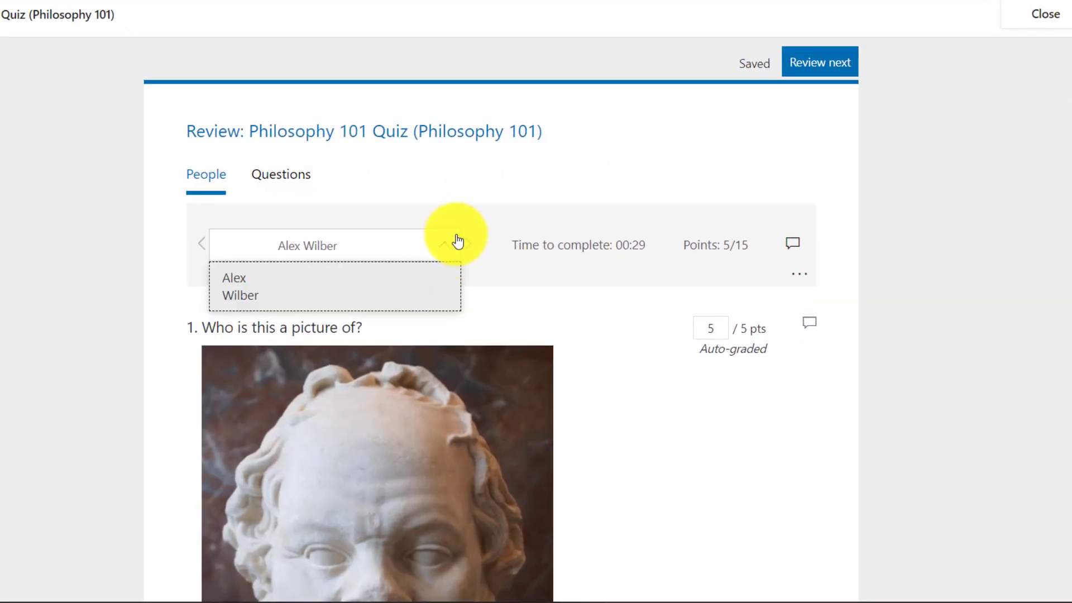
left_click(444, 244)
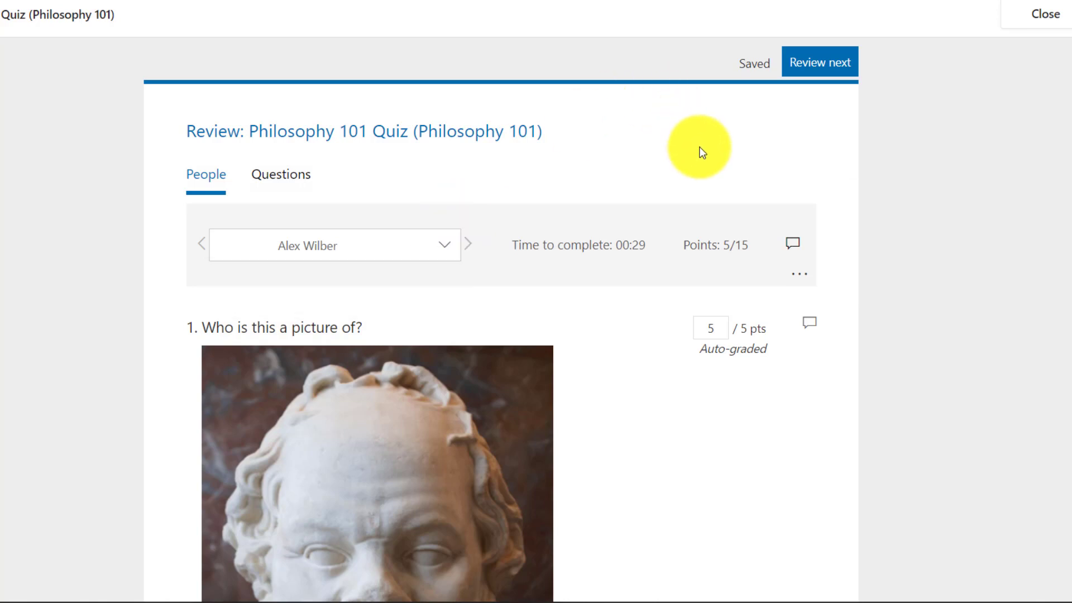
mouse_move(618, 246)
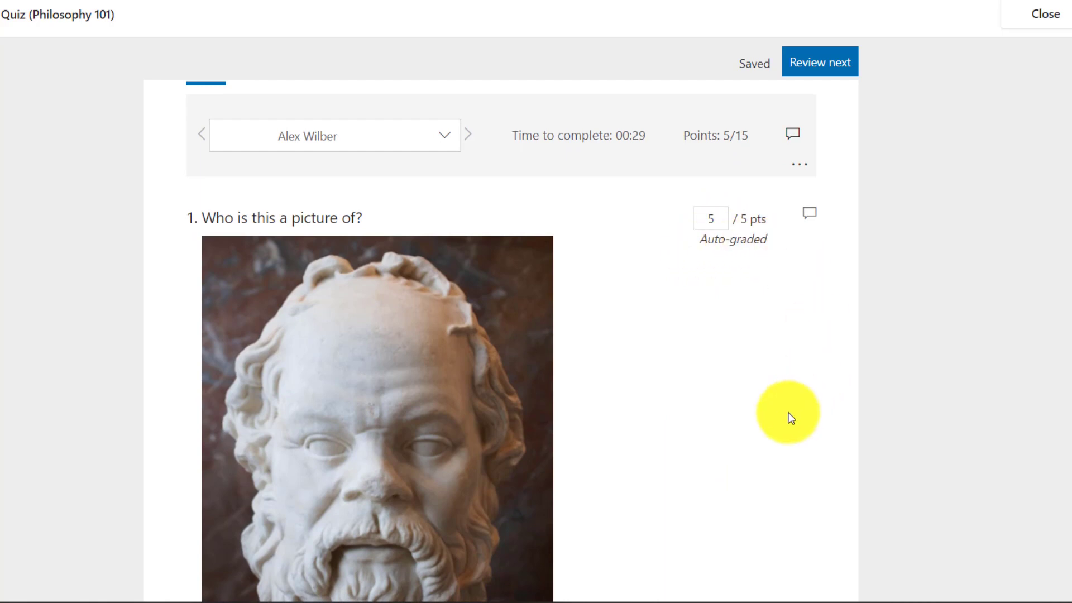
scroll("down", 3)
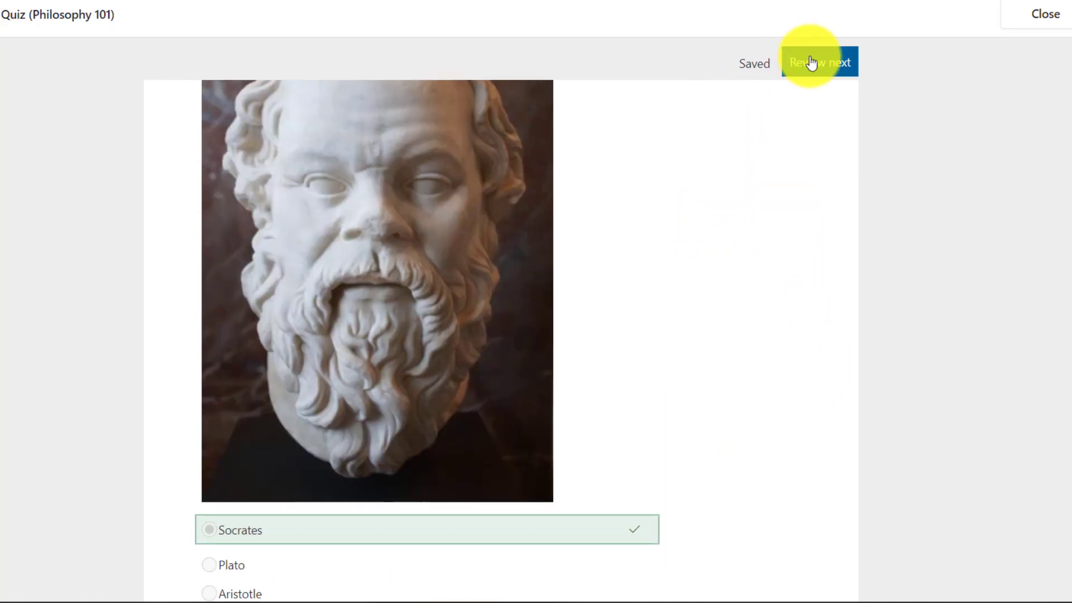
left_click(818, 61)
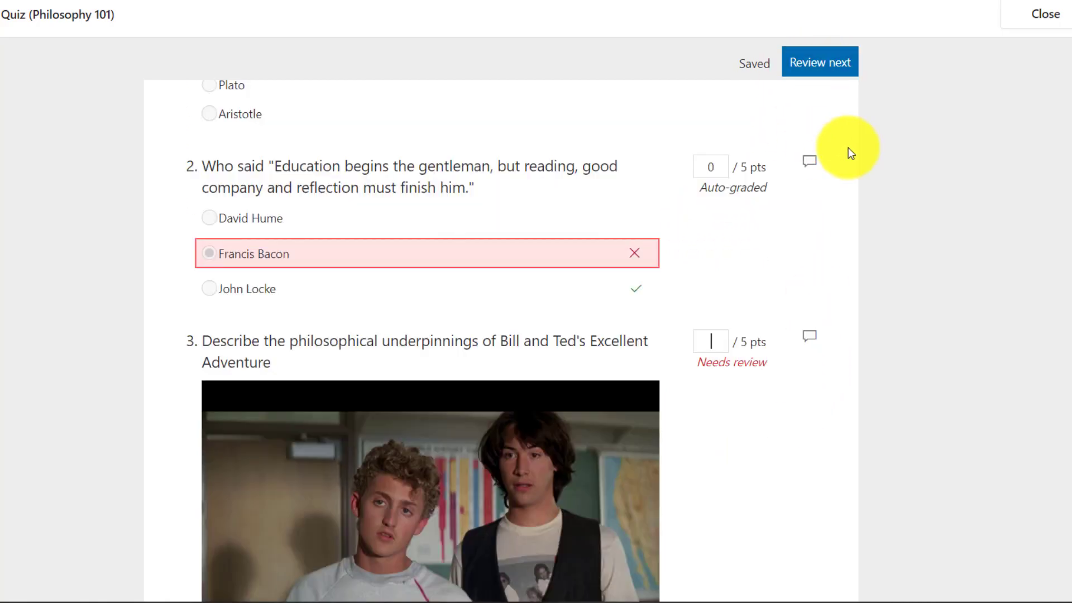
mouse_move(216, 255)
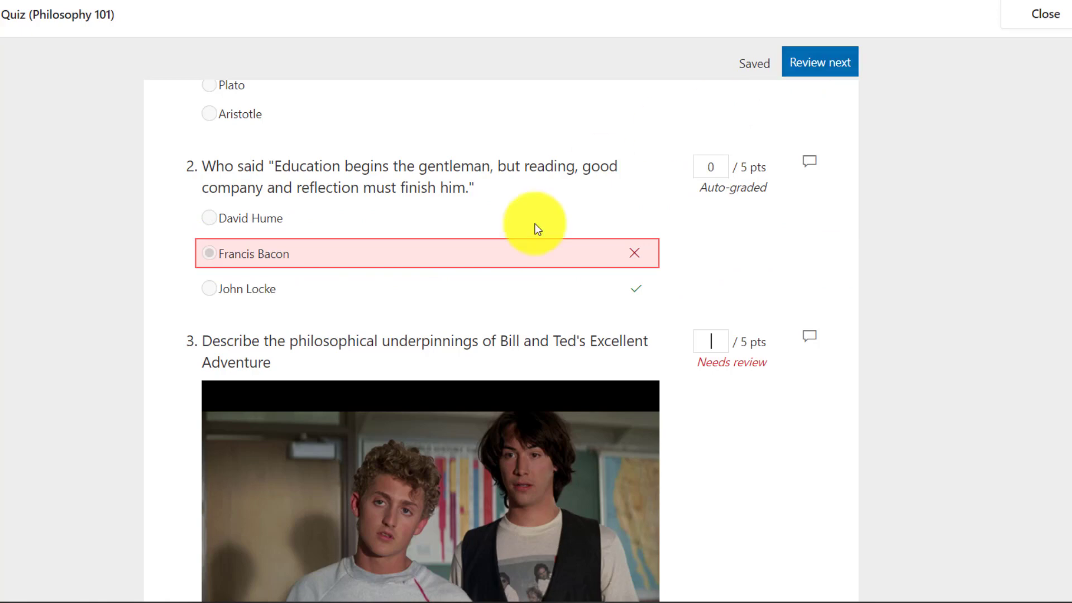
scroll("down", 3)
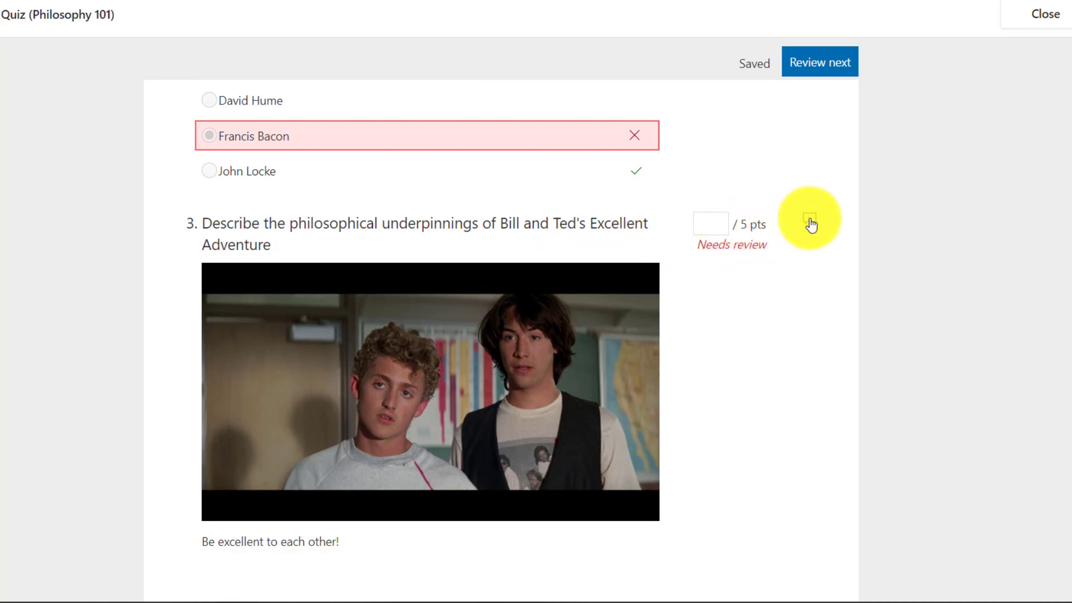
mouse_move(810, 224)
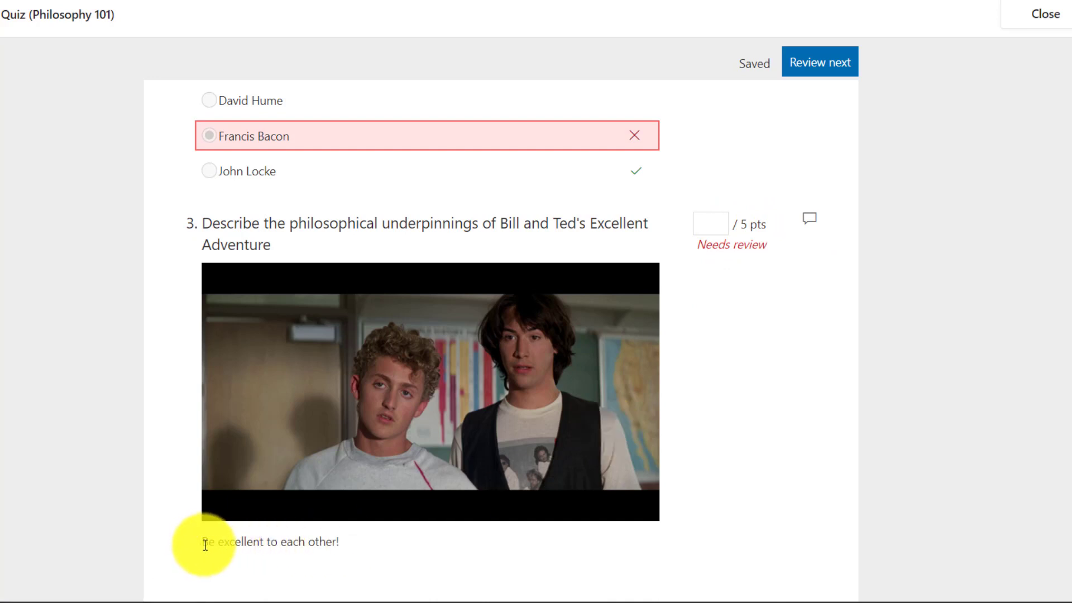
mouse_move(638, 352)
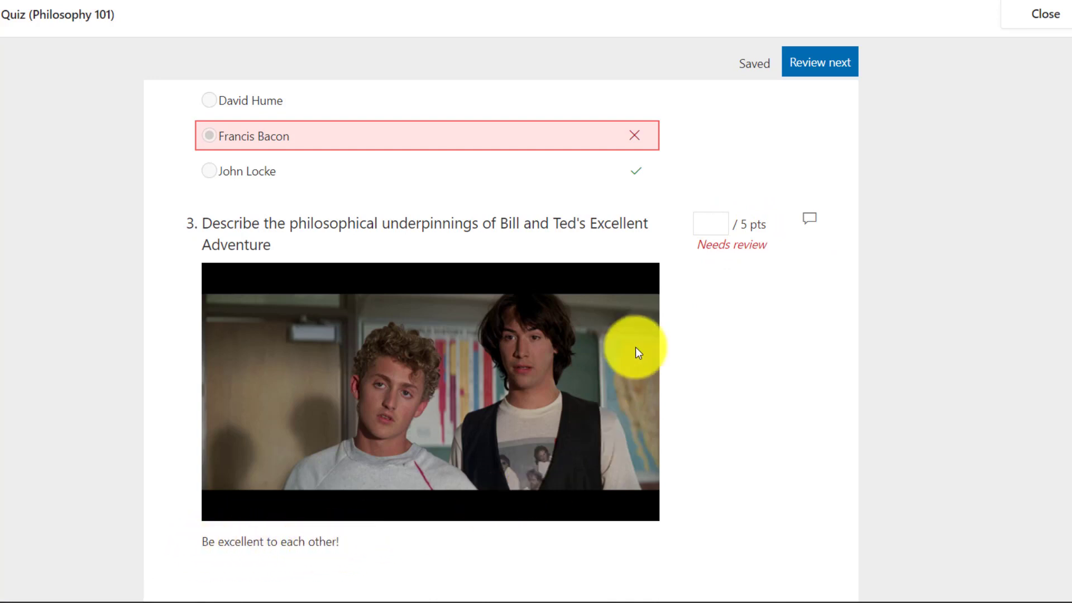
type("5")
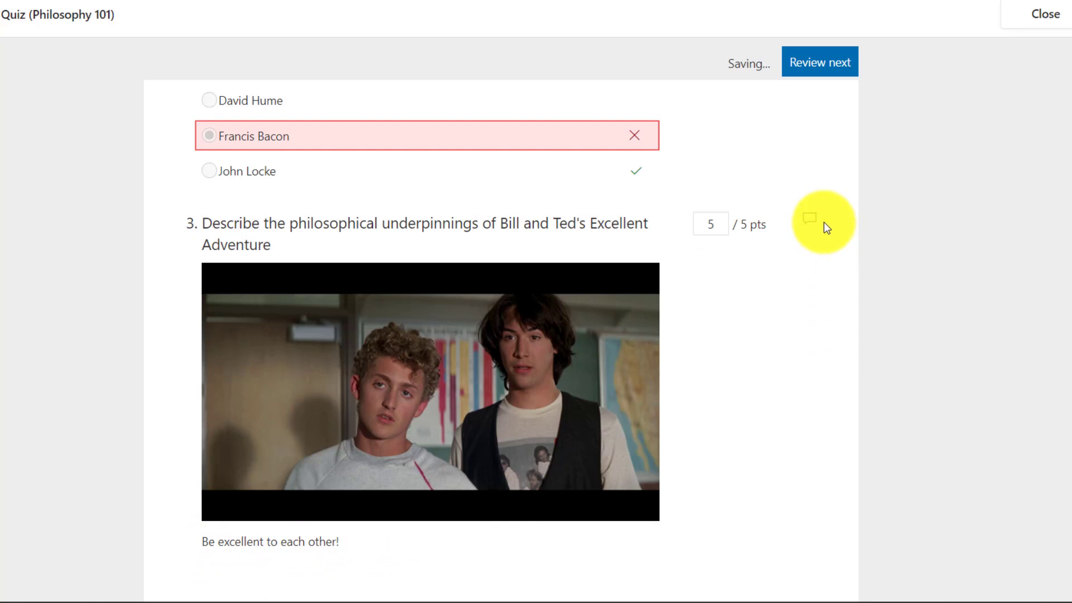
Step: Add the feedback comment "Great response!" to the question 3 answer
left_click(809, 219)
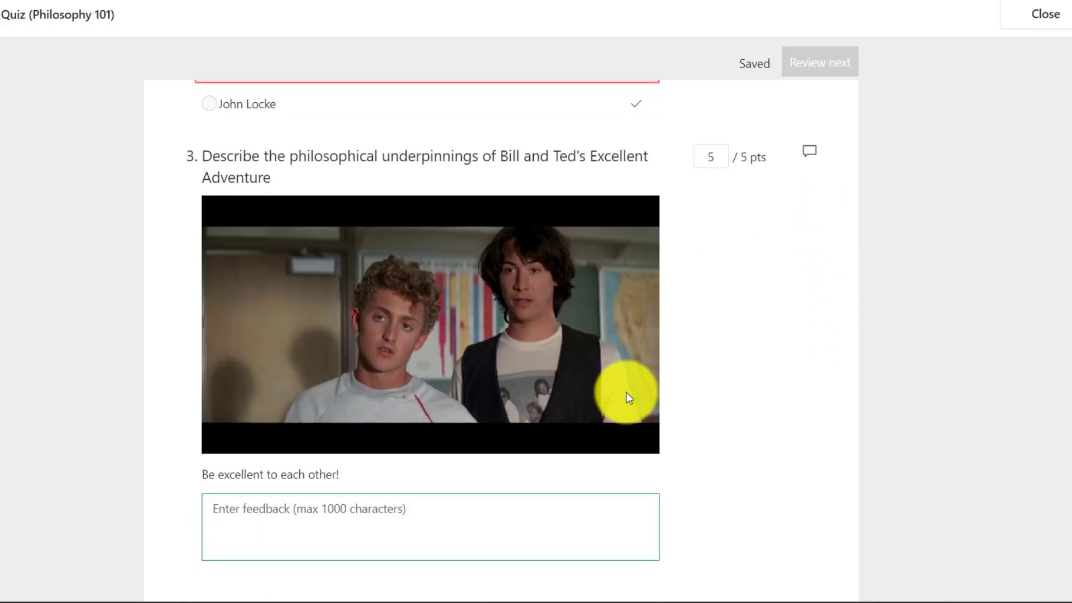
type("Great re")
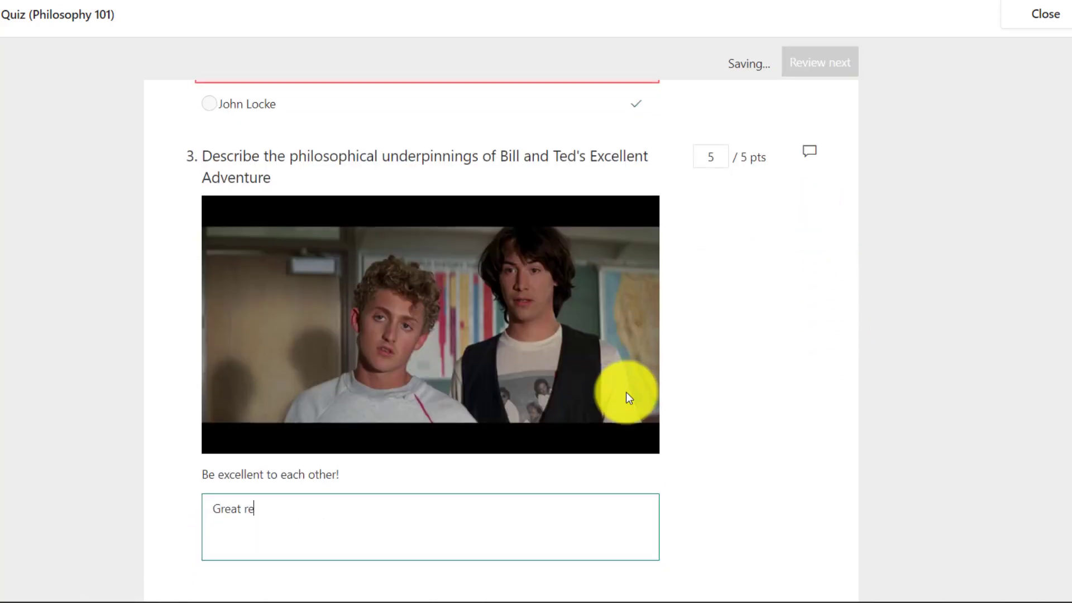
type("sponse!")
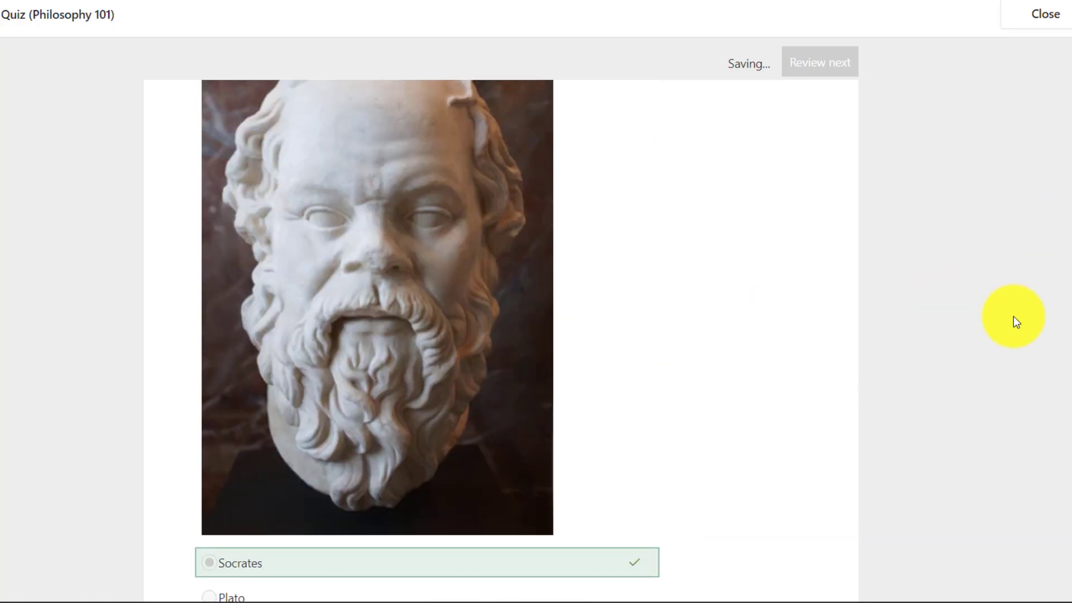
left_click(818, 61)
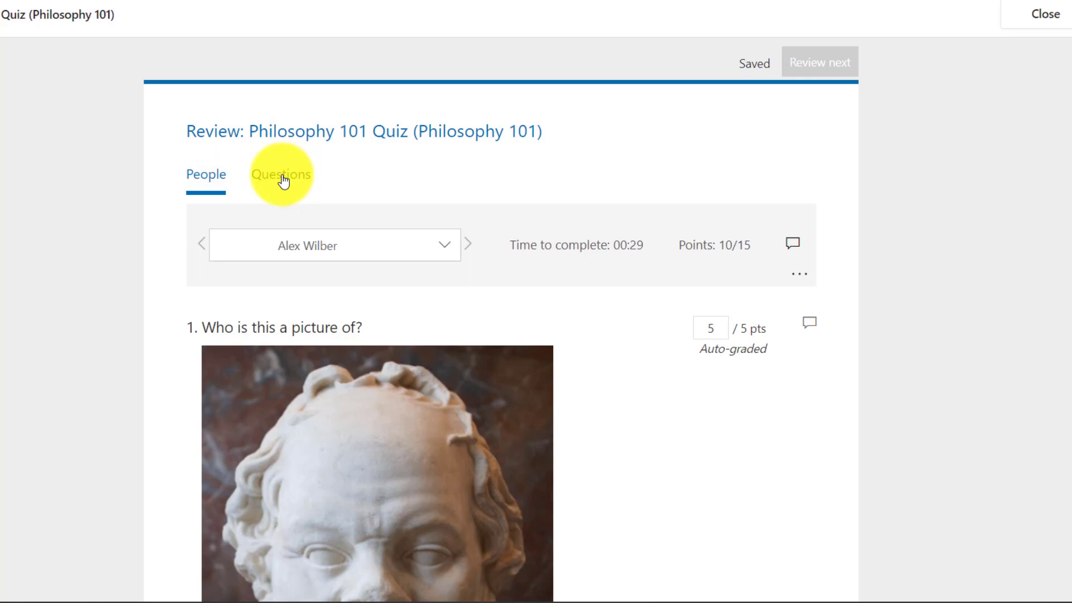
Step: Switch the review to the Questions view showing question 1 with one response scored 5/5
left_click(280, 175)
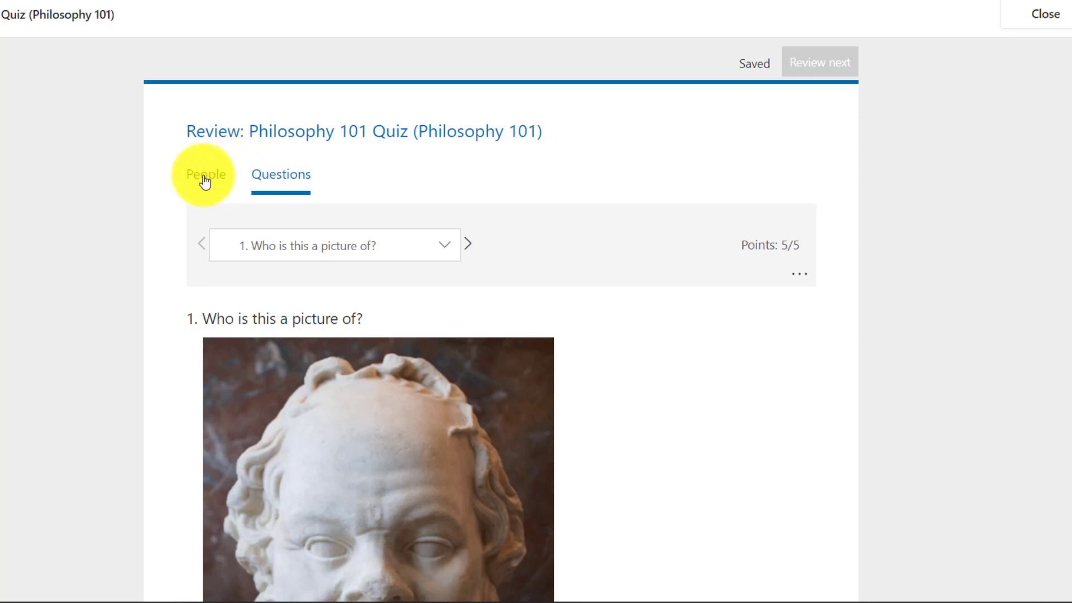
mouse_move(701, 409)
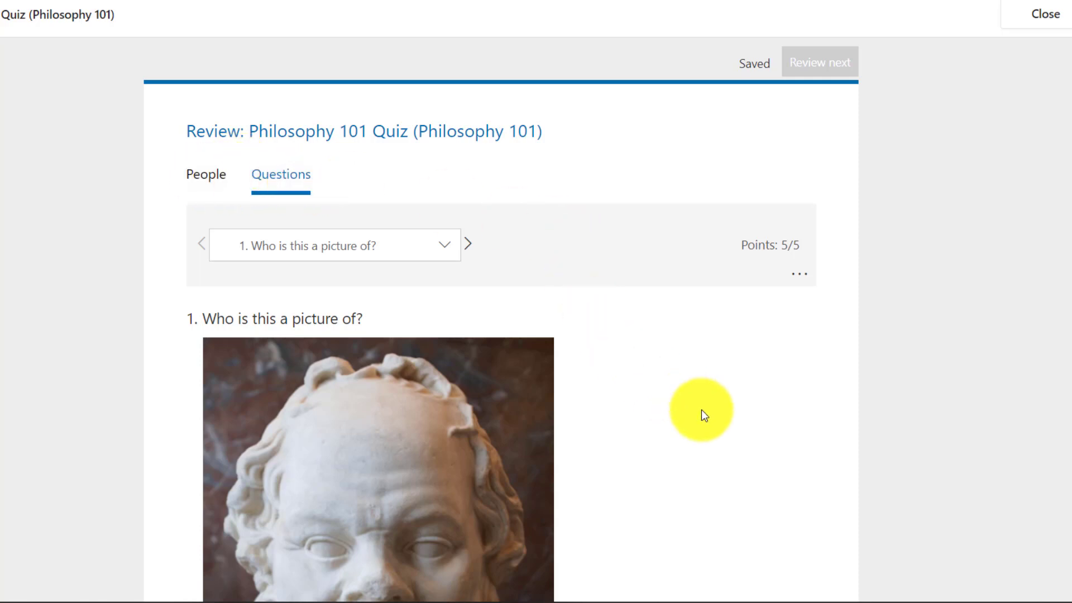
scroll("down", 3)
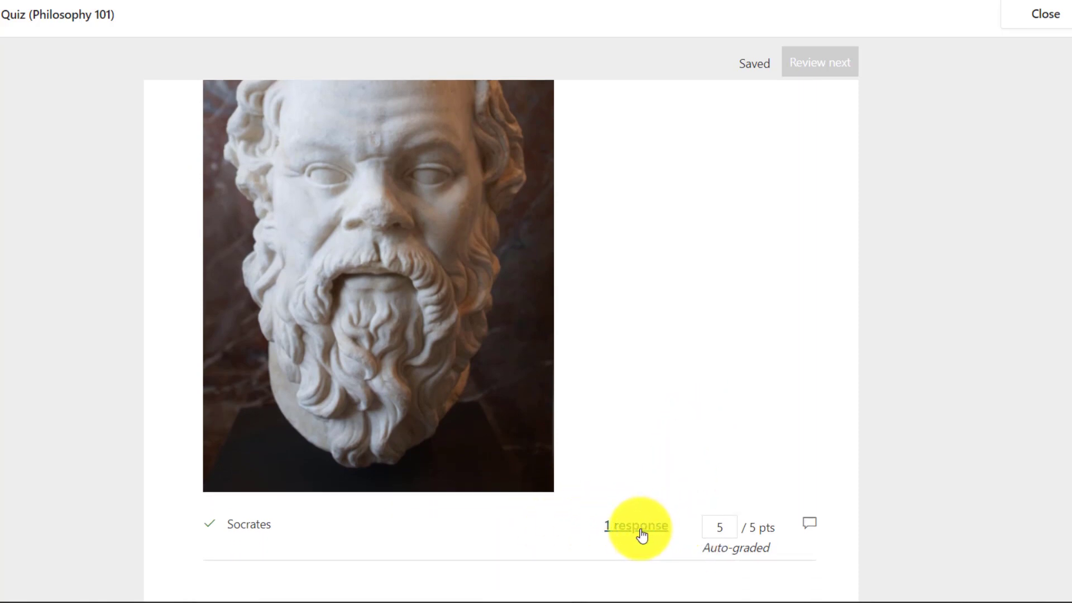
mouse_move(655, 512)
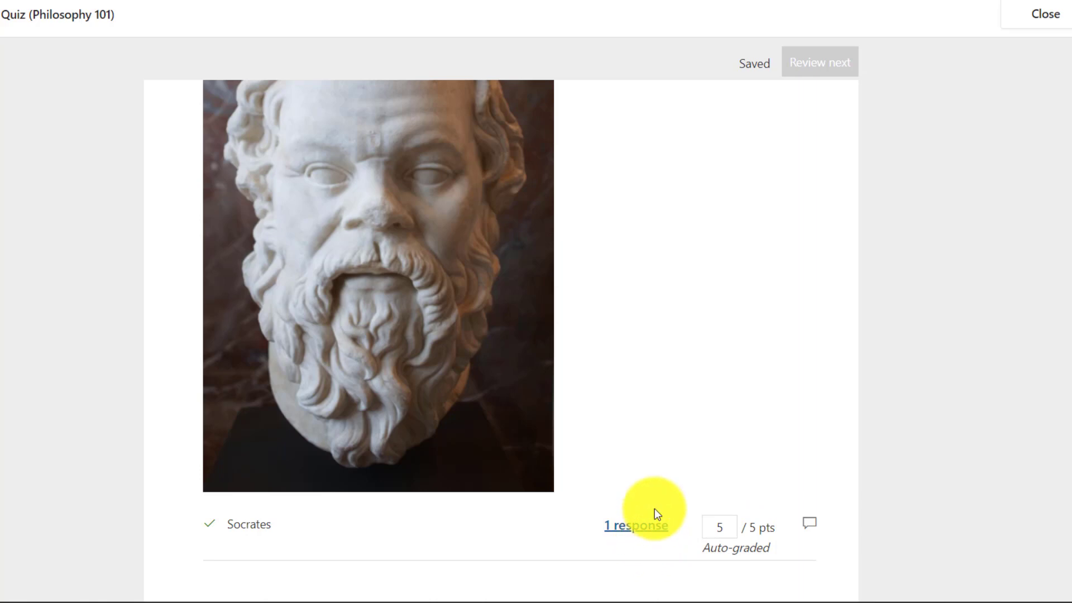
left_click(634, 525)
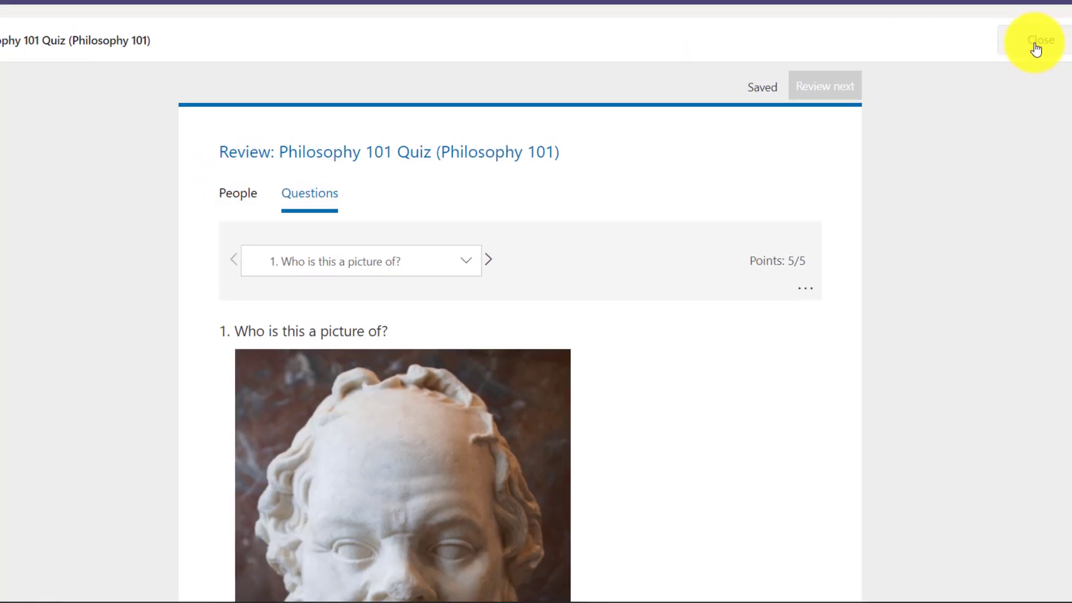
Step: Close the review and view Alex Wilber's Philosophy 101 Quiz grade of 10 in the Grades gradebook
left_click(1036, 40)
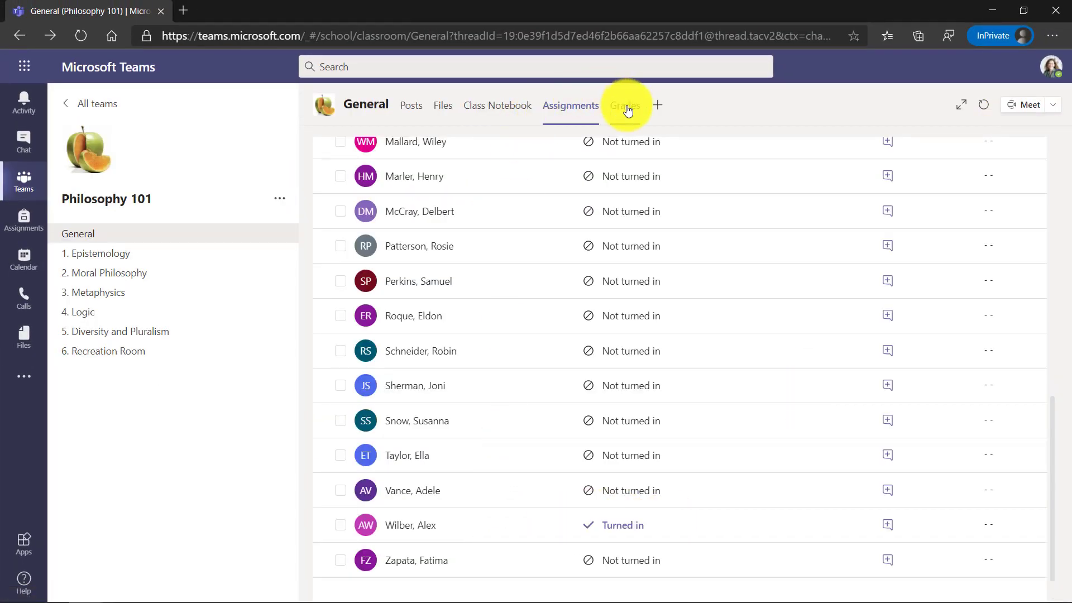
left_click(623, 105)
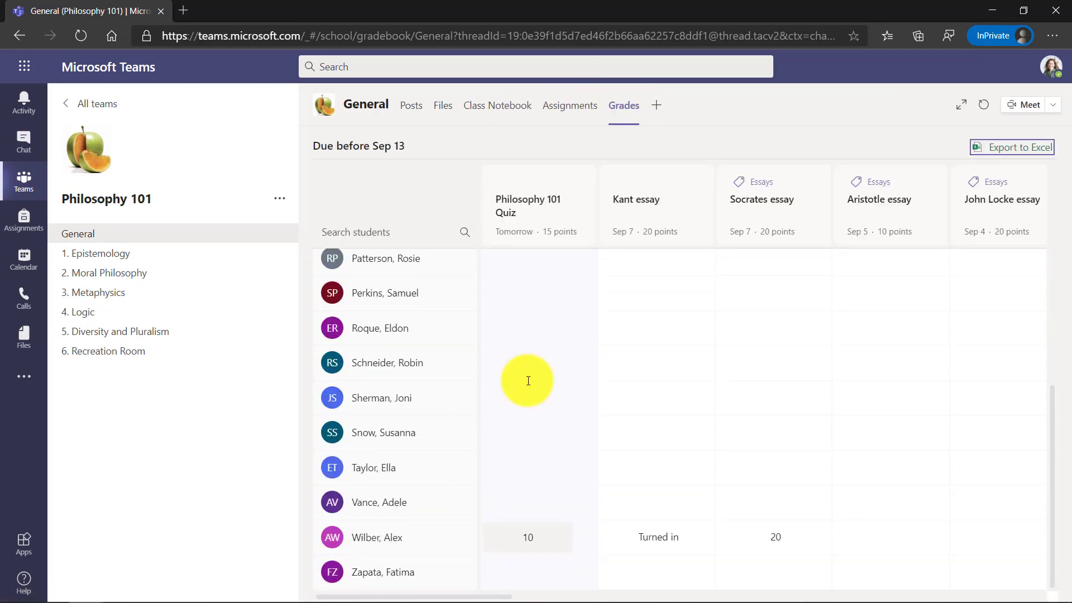
left_click(527, 536)
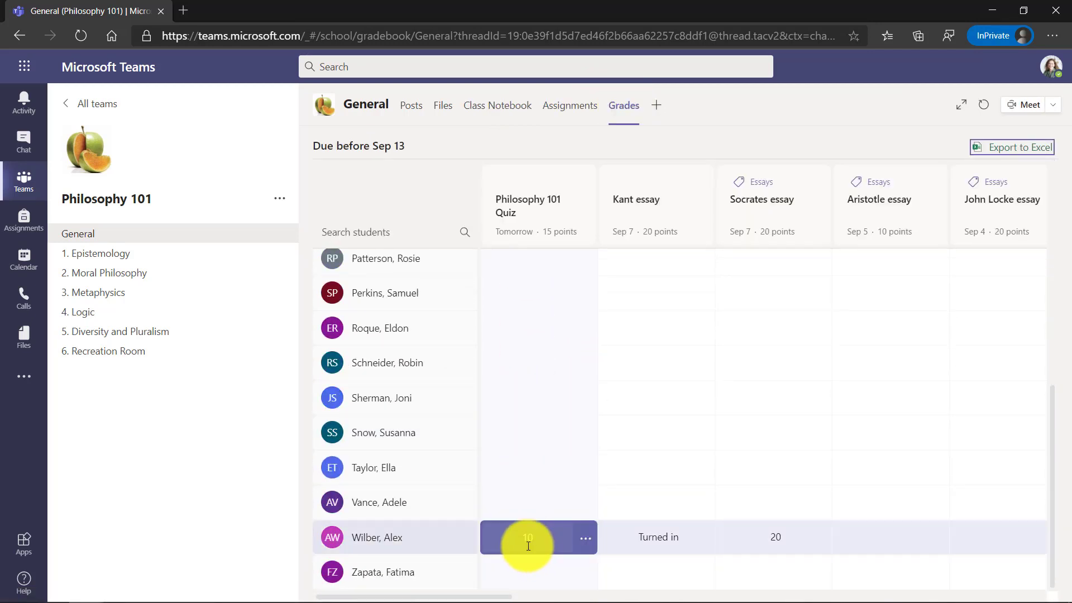